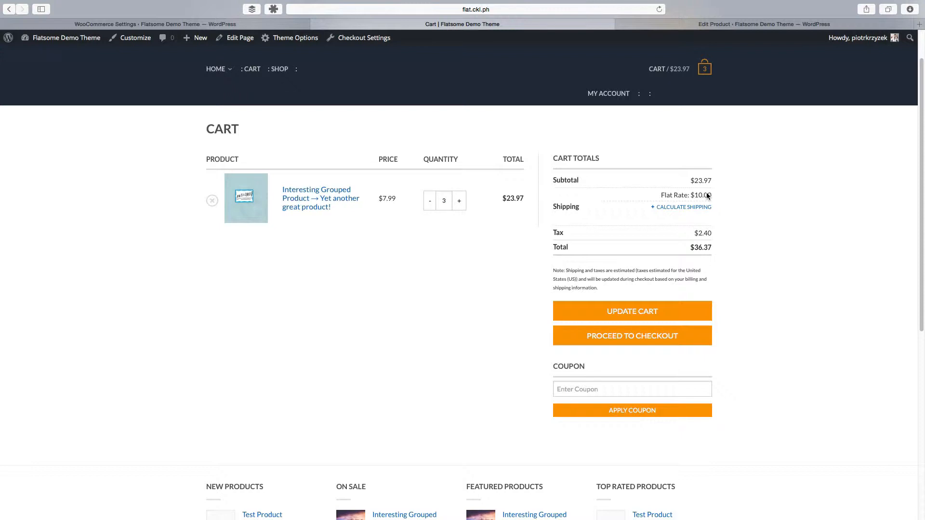
mouse_move(728, 200)
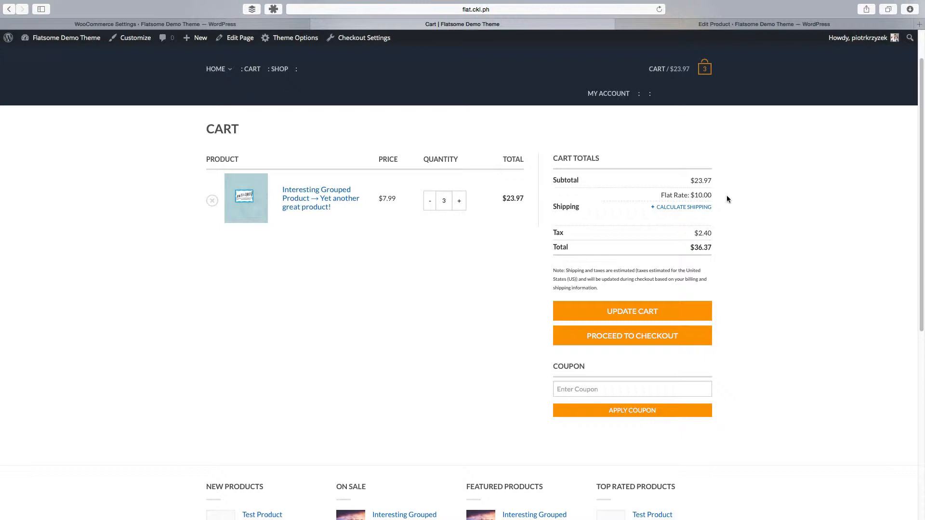
mouse_move(721, 196)
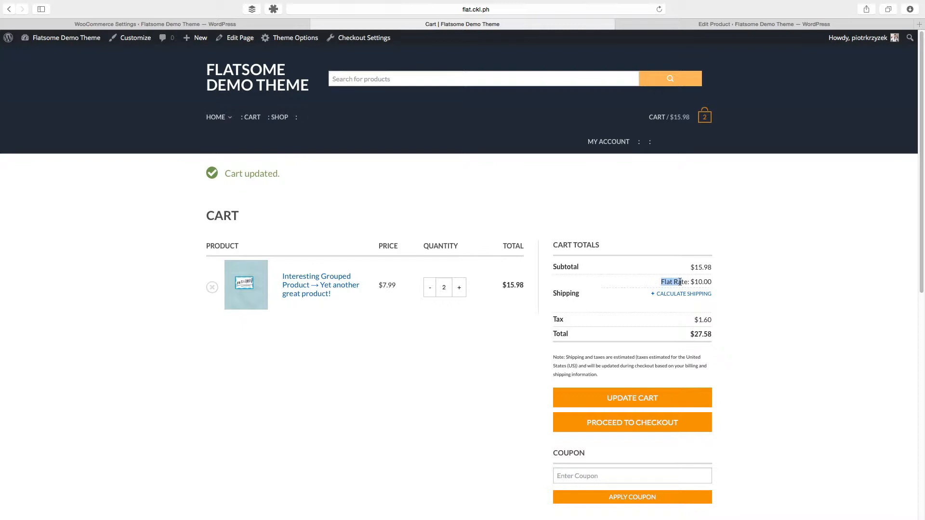
mouse_move(683, 283)
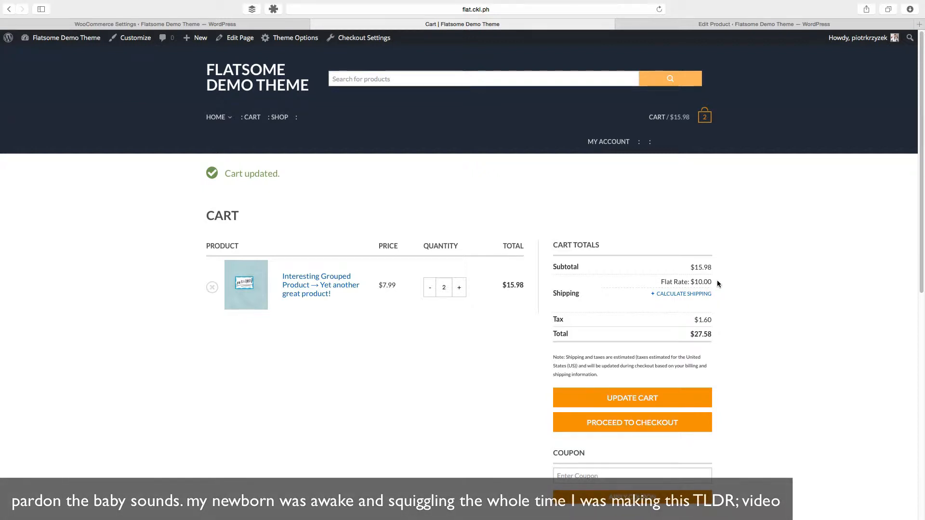
Review Flat Rate availability, keeping it limited to specific countries (United States).
click(156, 24)
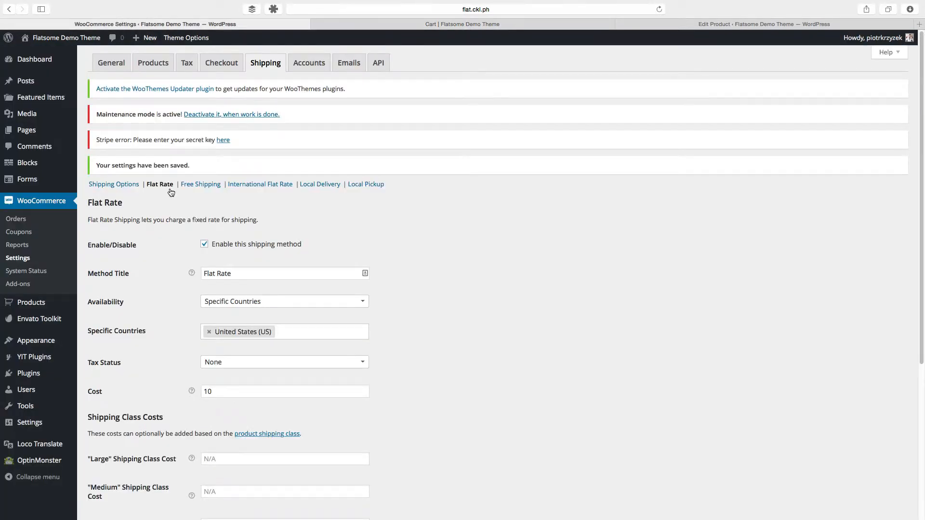
mouse_move(42, 201)
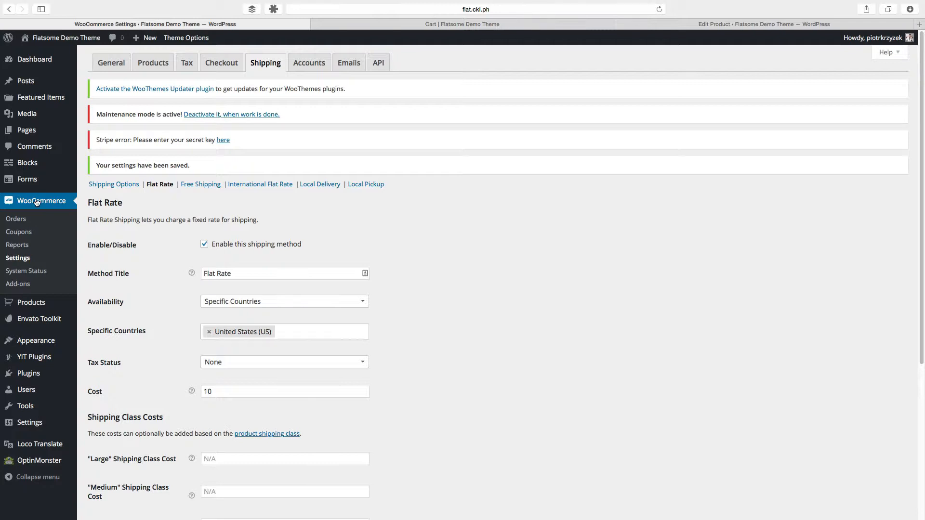
mouse_move(165, 172)
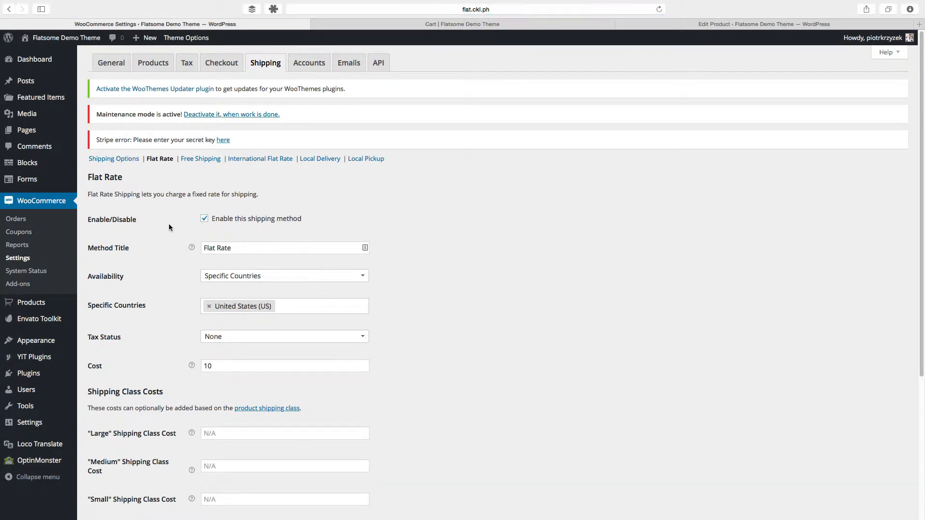
mouse_move(334, 222)
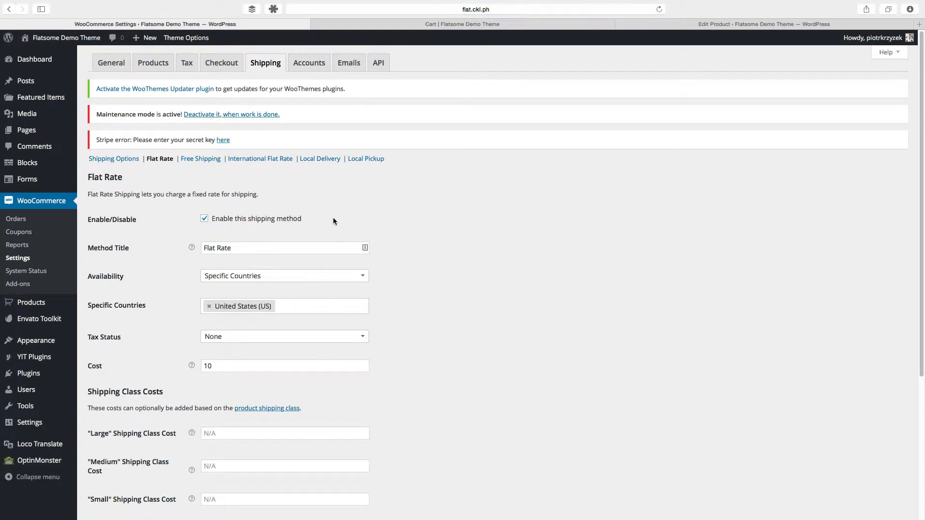
click(275, 247)
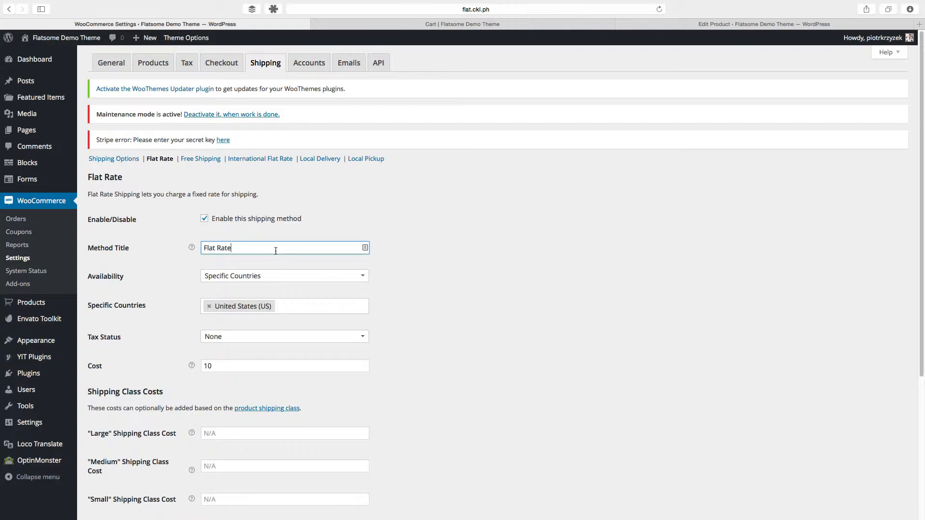
click(283, 276)
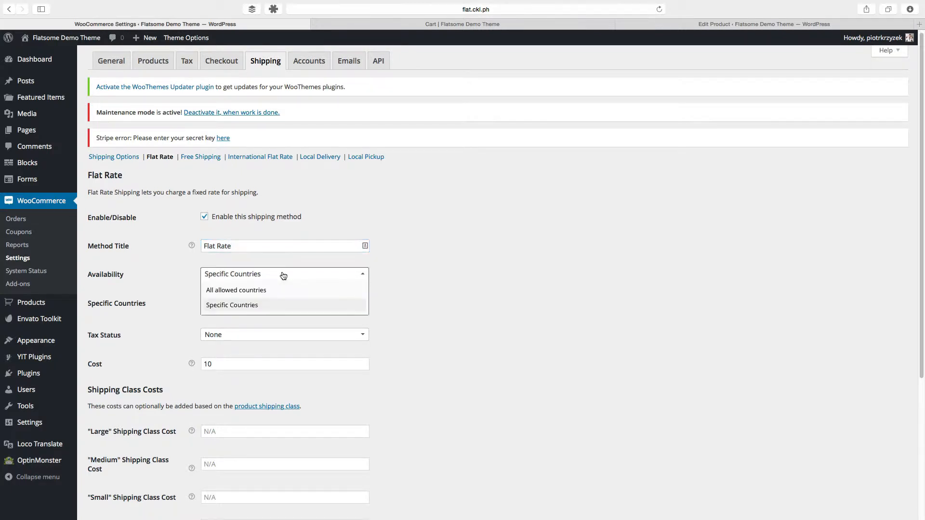
click(231, 305)
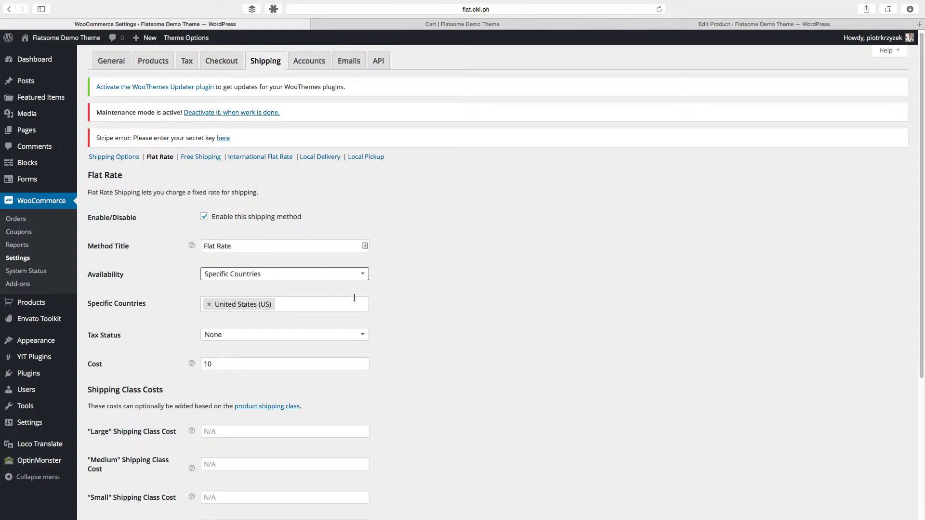
mouse_move(298, 327)
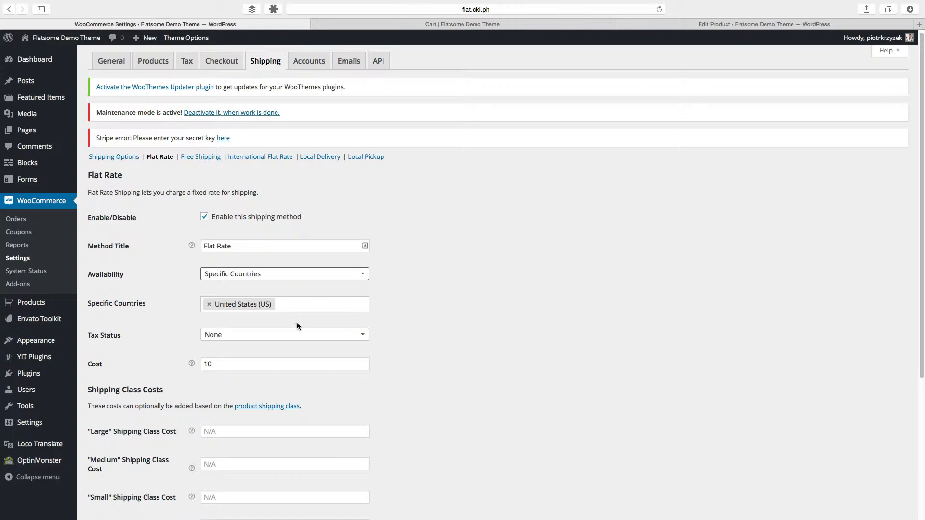
mouse_move(261, 295)
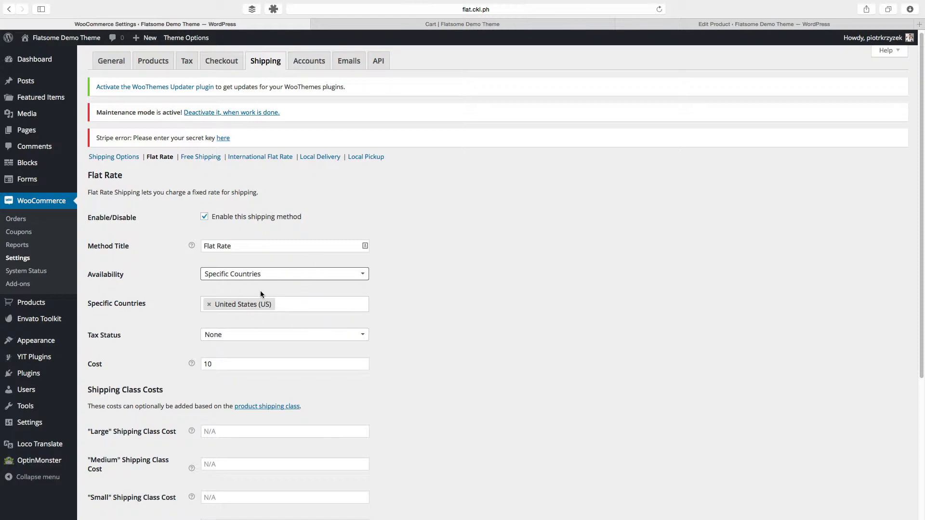
mouse_move(273, 293)
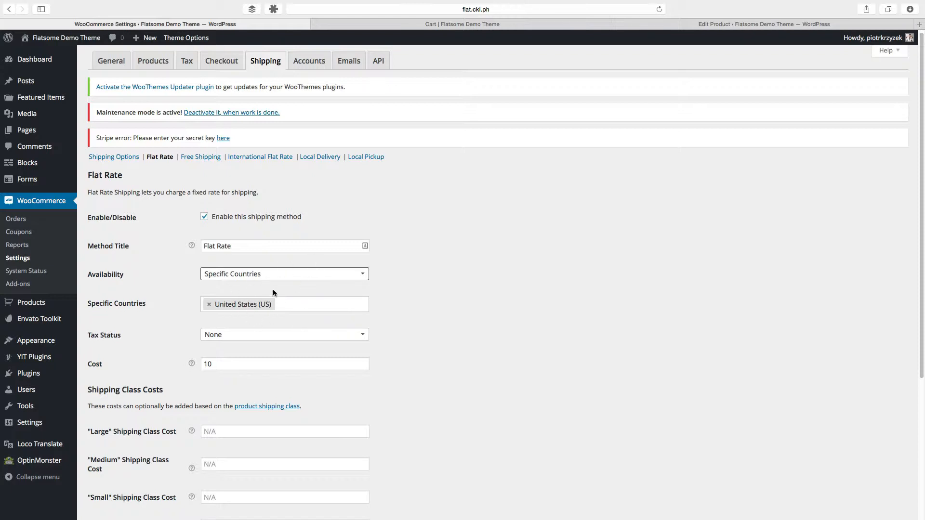
Review the Flat Rate tax status, leaving it at None with cost 10.
scroll(down, 3)
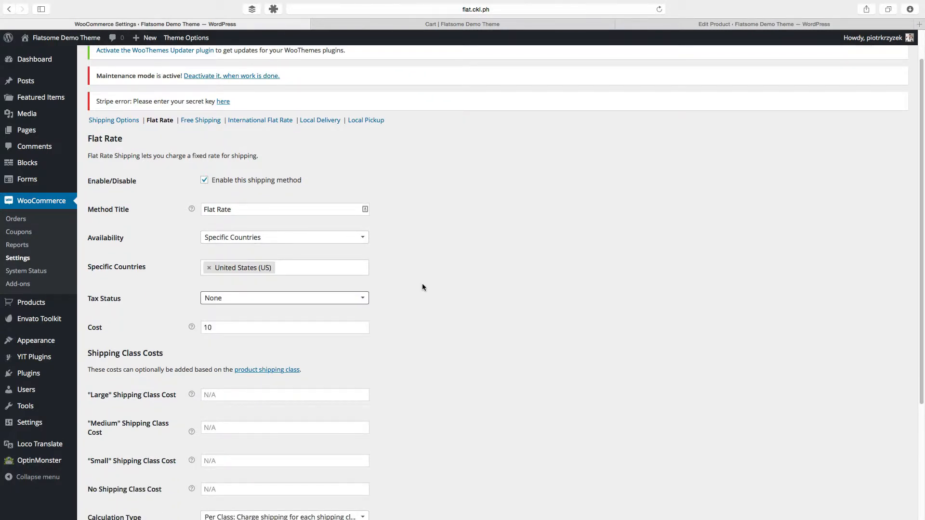
click(283, 298)
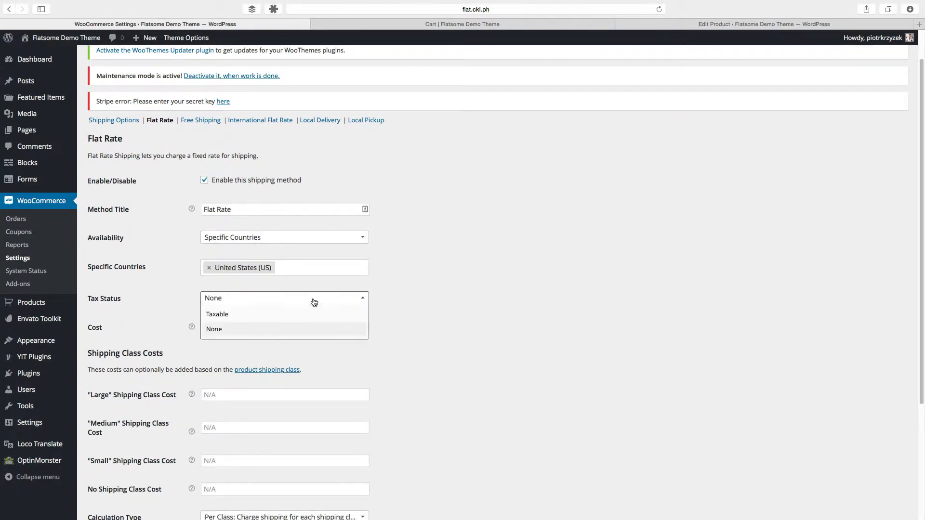
click(214, 330)
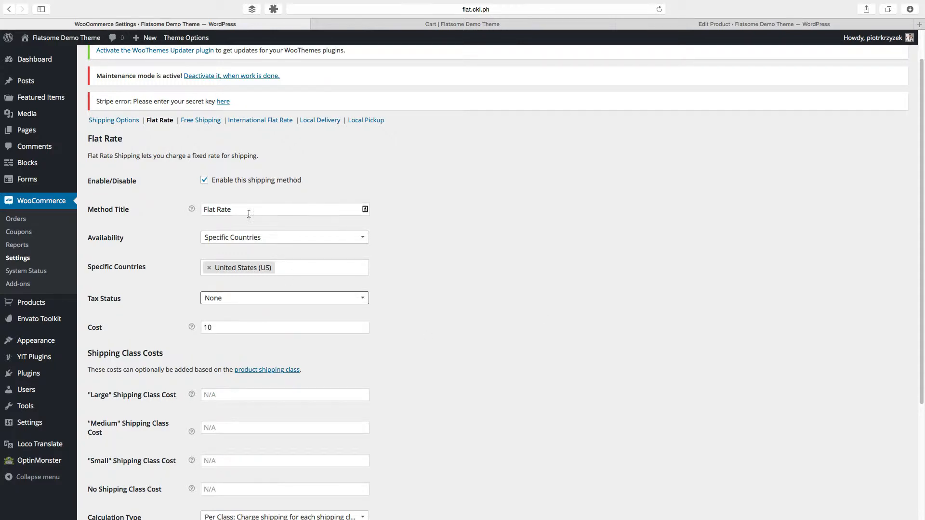
mouse_move(422, 24)
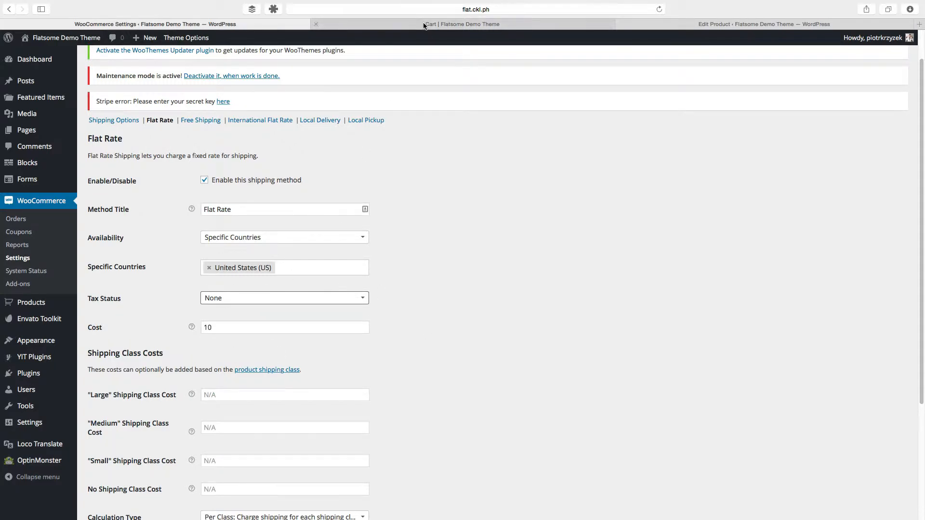
click(461, 24)
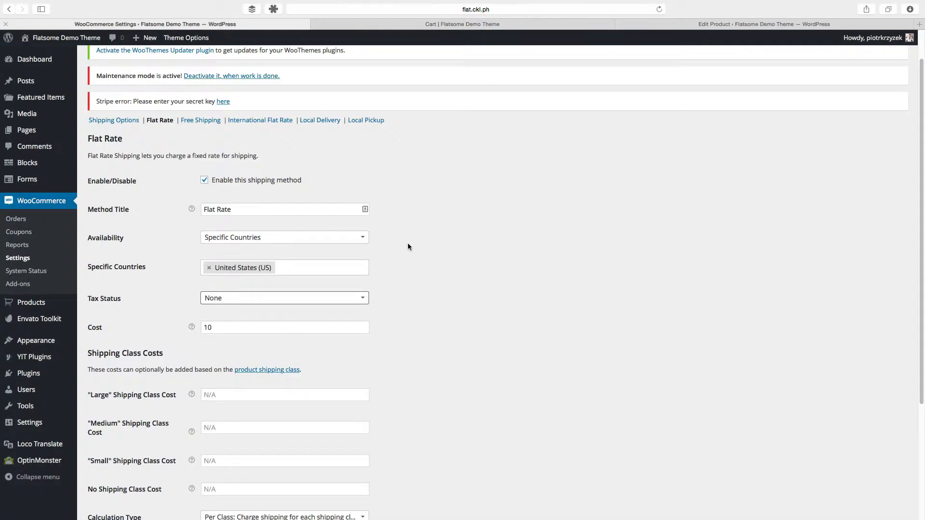
mouse_move(274, 306)
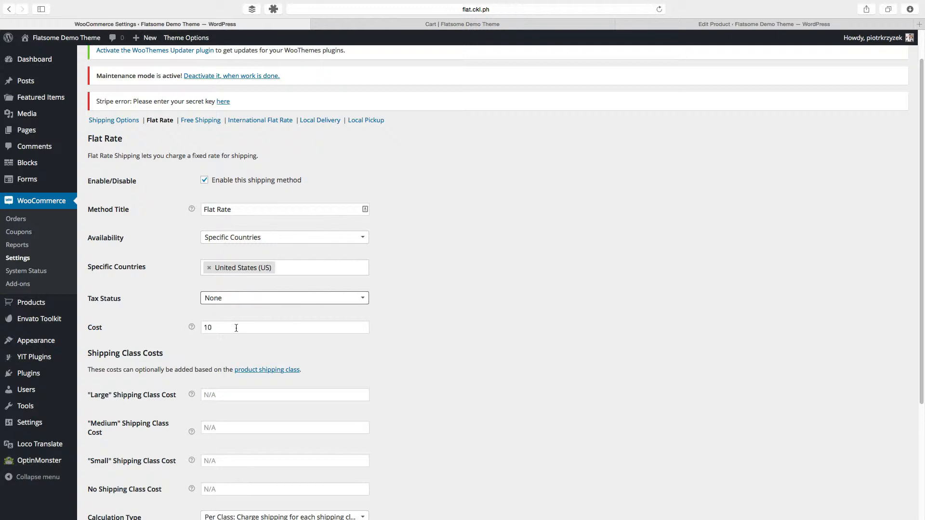
click(283, 298)
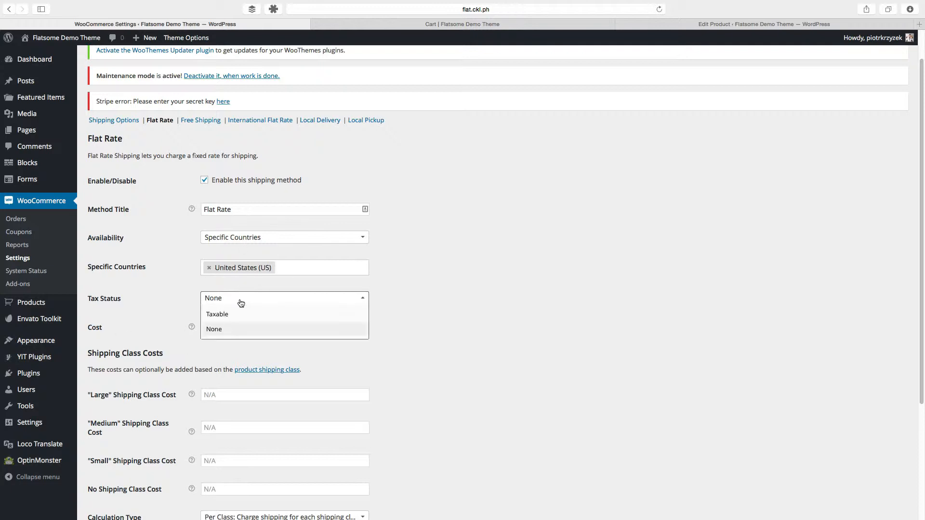
click(214, 329)
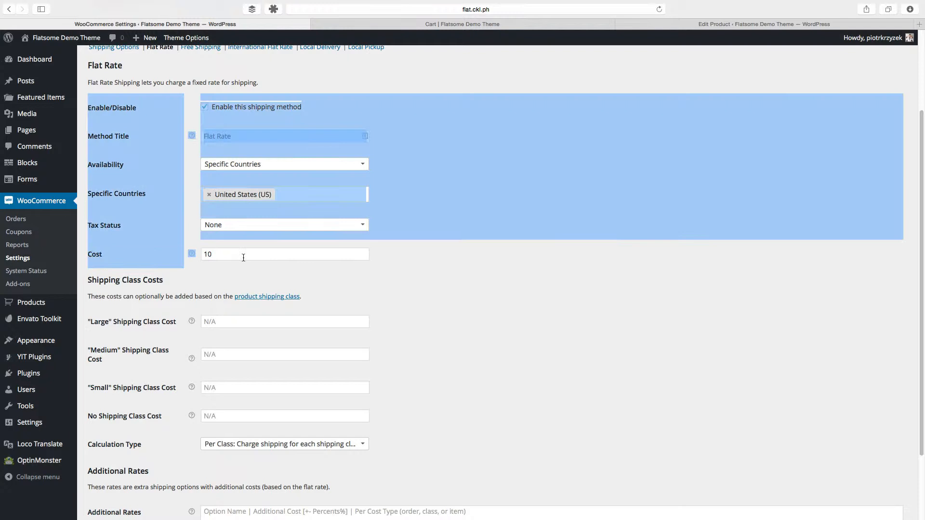
click(262, 253)
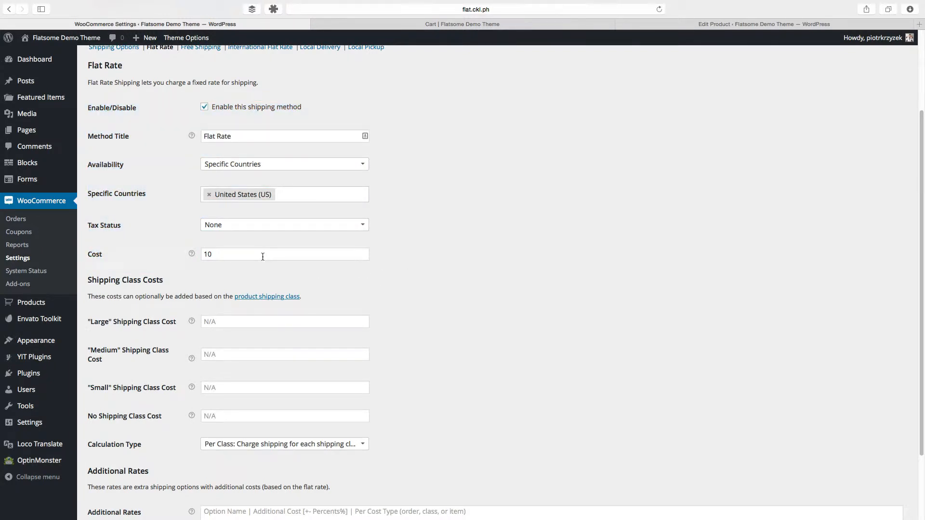
mouse_move(233, 436)
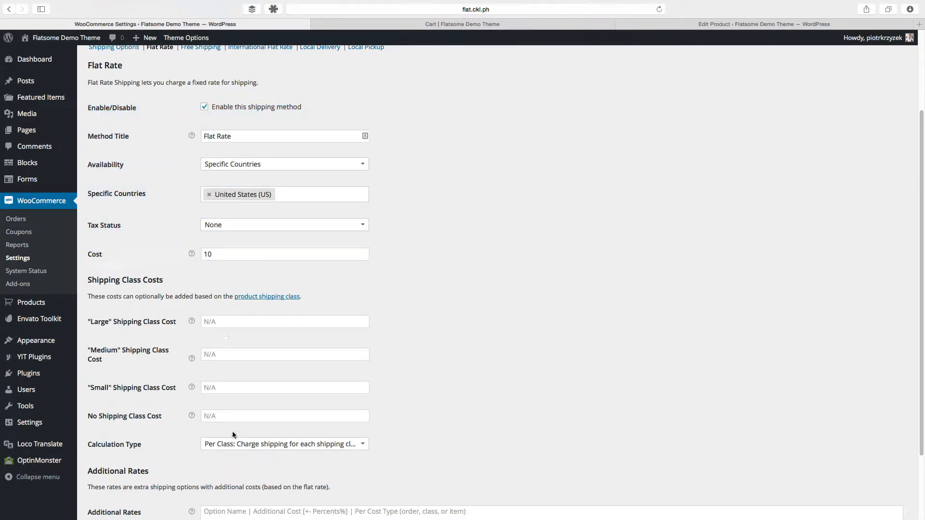
scroll(down, 3)
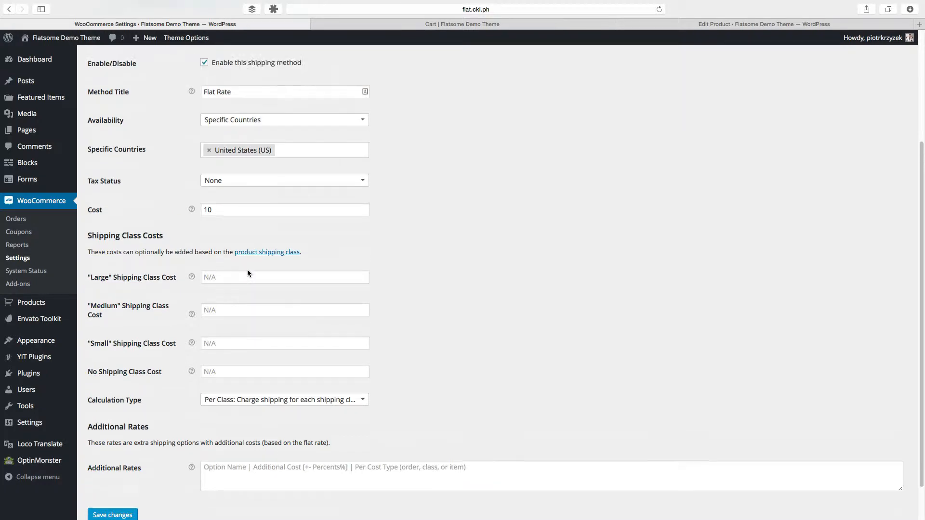
click(284, 252)
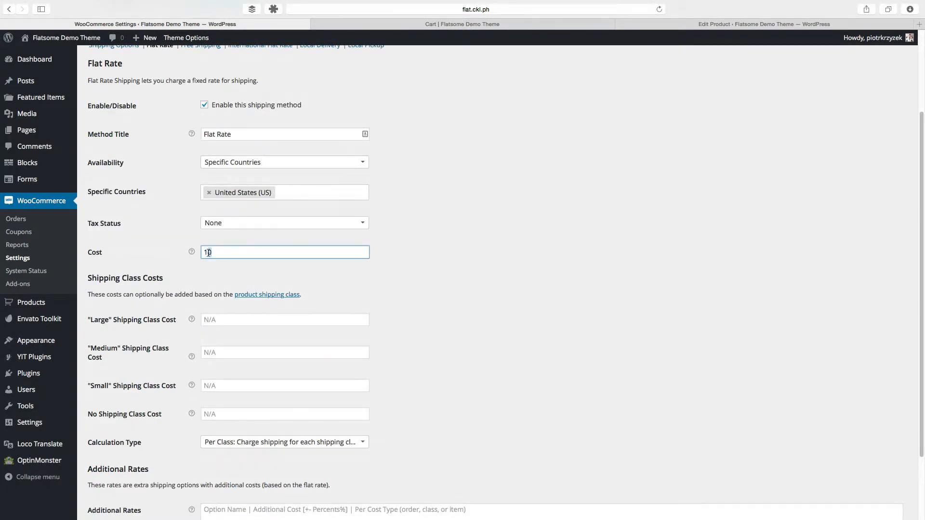
scroll(down, 3)
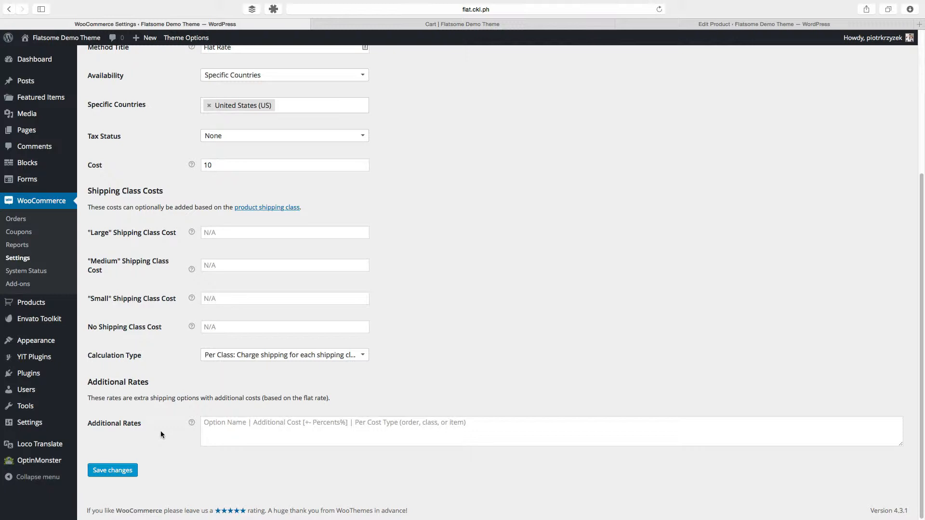
mouse_move(154, 433)
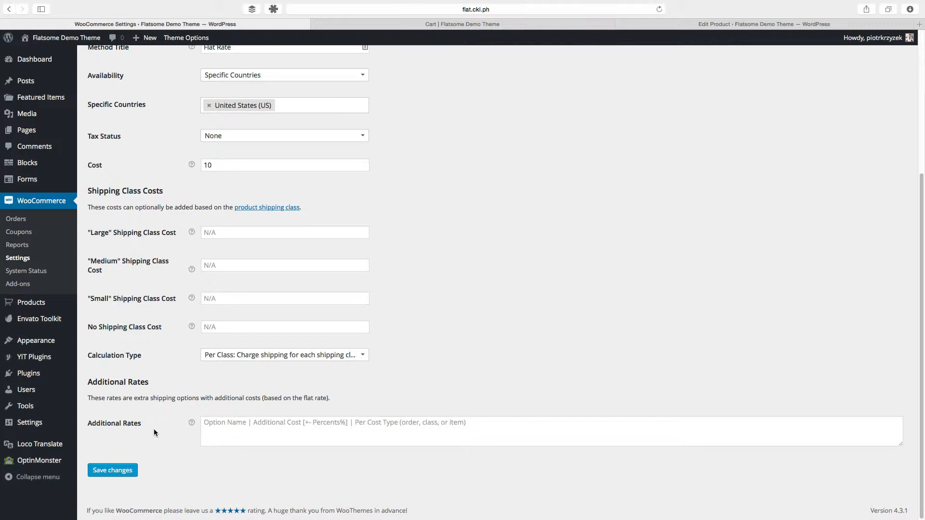
mouse_move(238, 394)
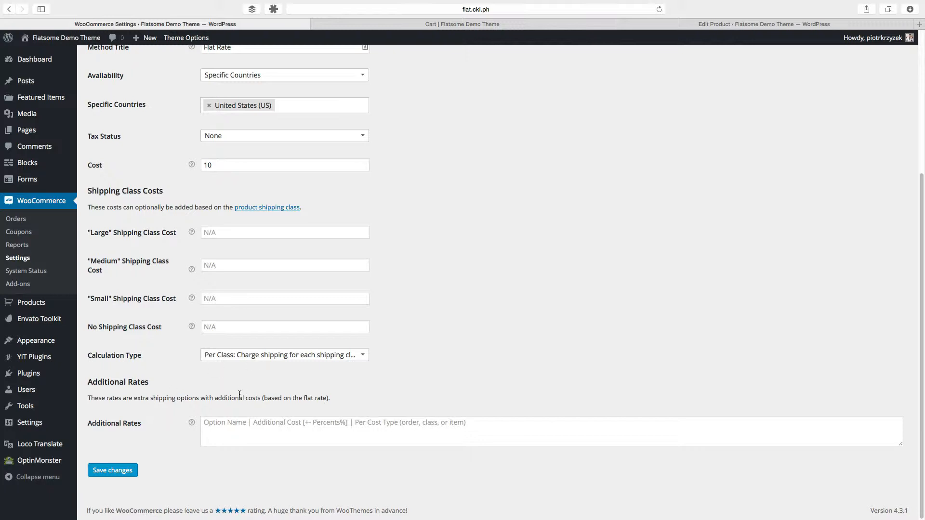
mouse_move(152, 410)
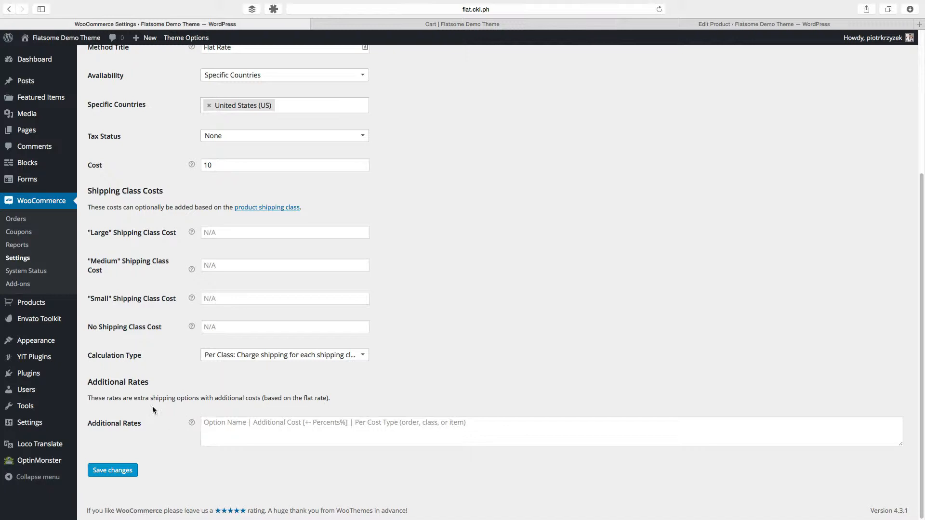
mouse_move(181, 395)
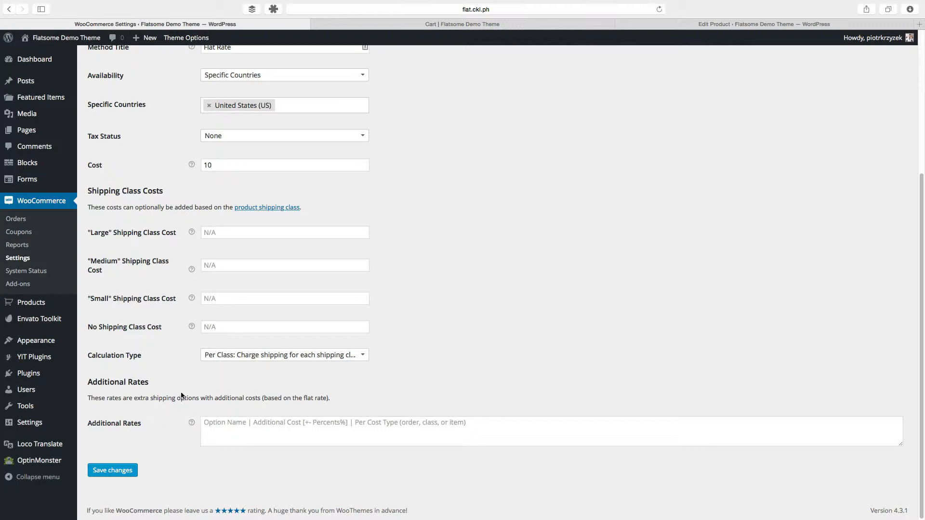
mouse_move(156, 215)
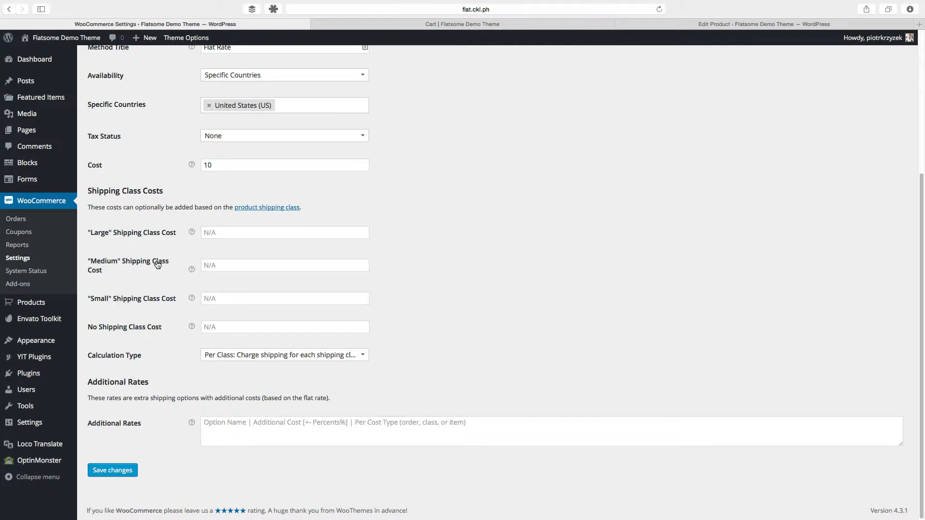
mouse_move(152, 237)
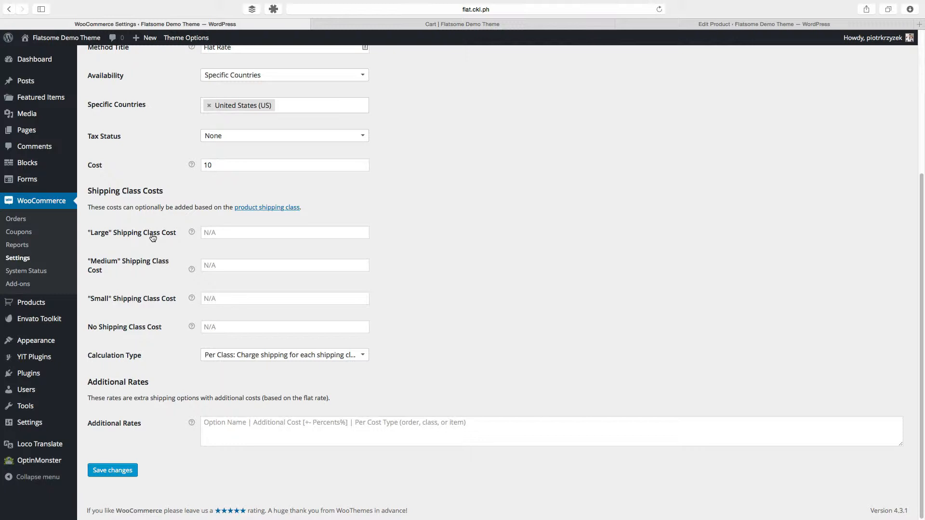
mouse_move(110, 309)
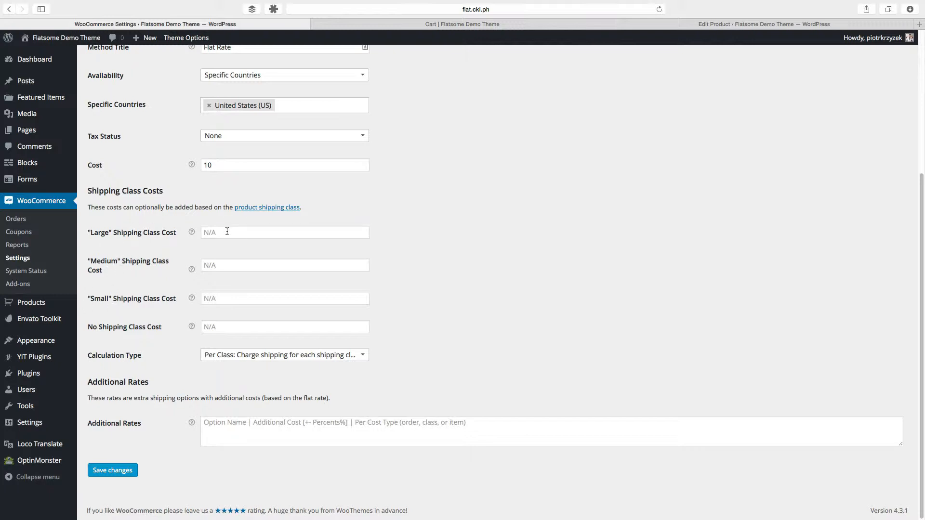
Save class surcharges of +100 for Large, +50 for Medium and +10 for Small.
click(284, 232)
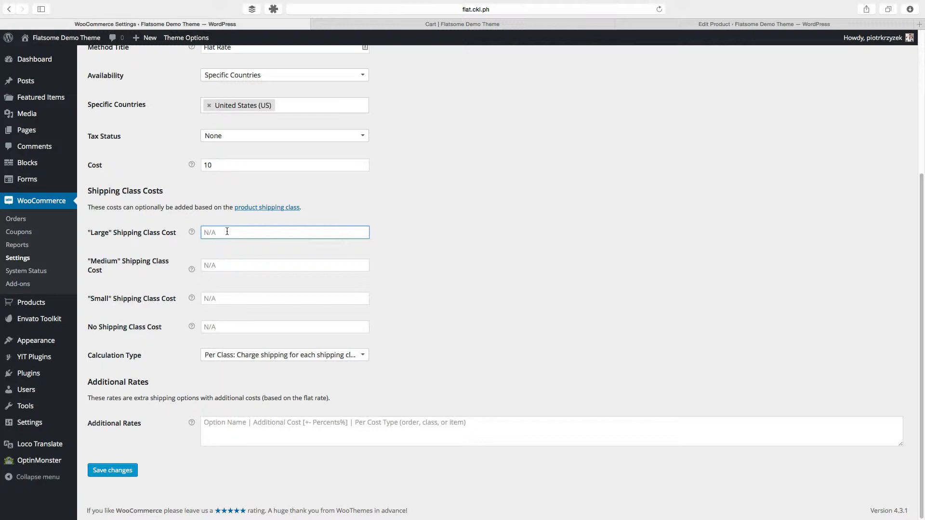
text(+)
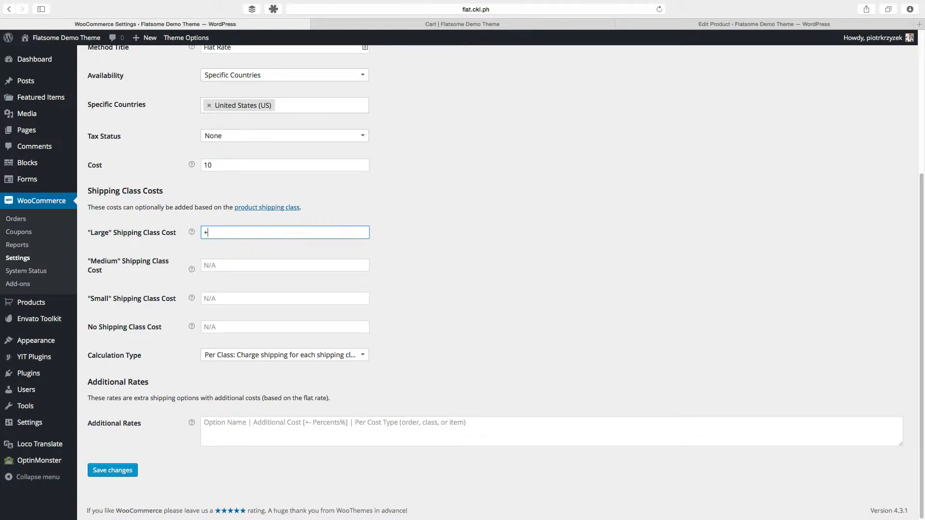
text(100)
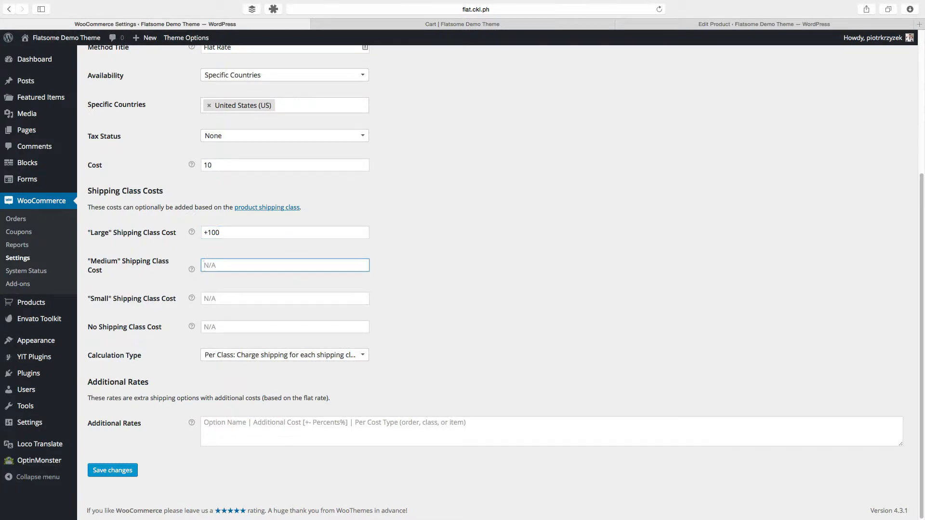
text(+50)
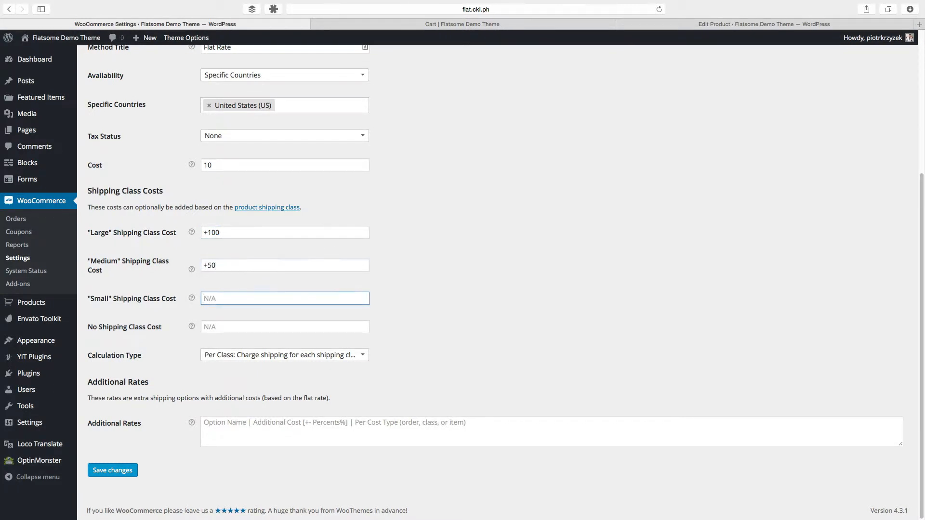
text(+)
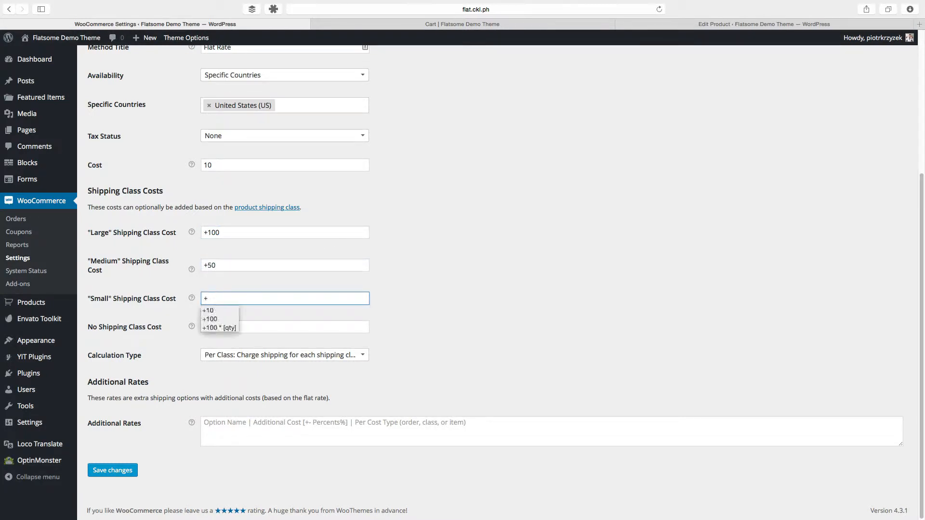
click(208, 310)
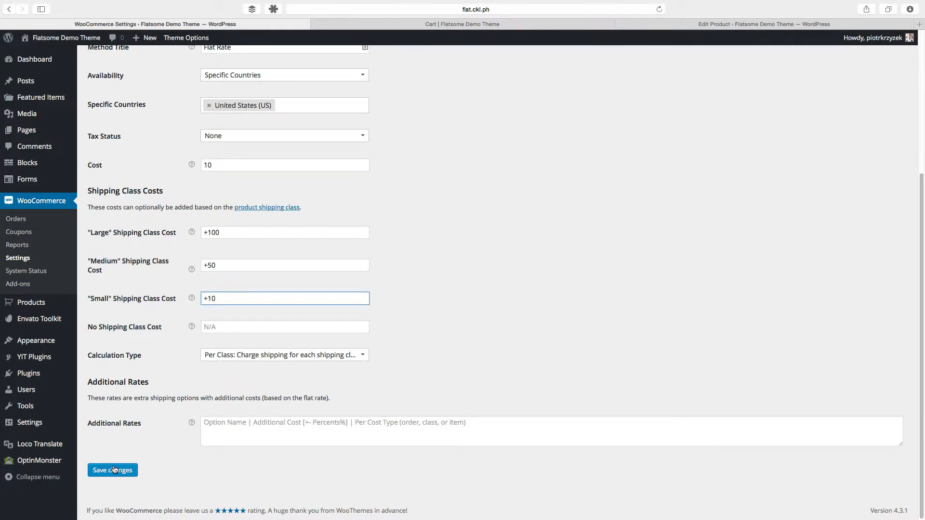
click(461, 24)
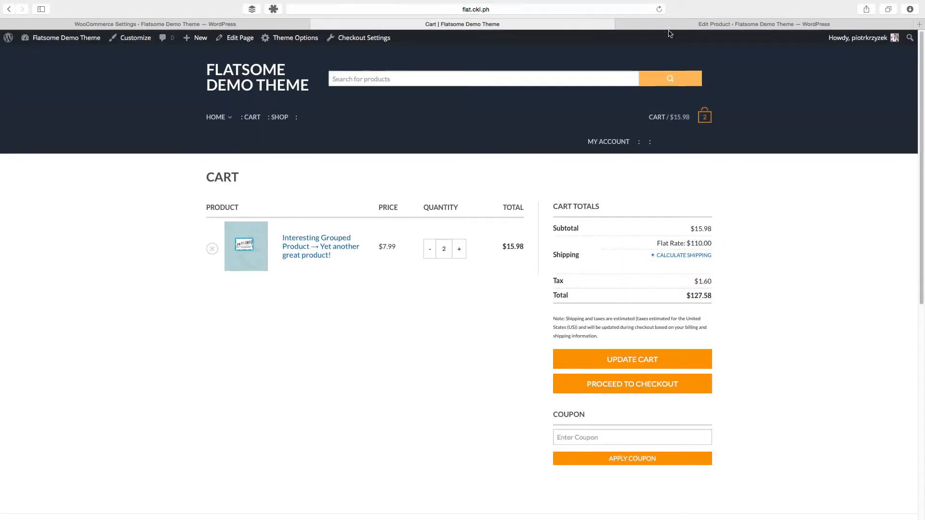
Confirm the product's Large shipping class and check the cart's $110.00 Flat Rate.
click(763, 24)
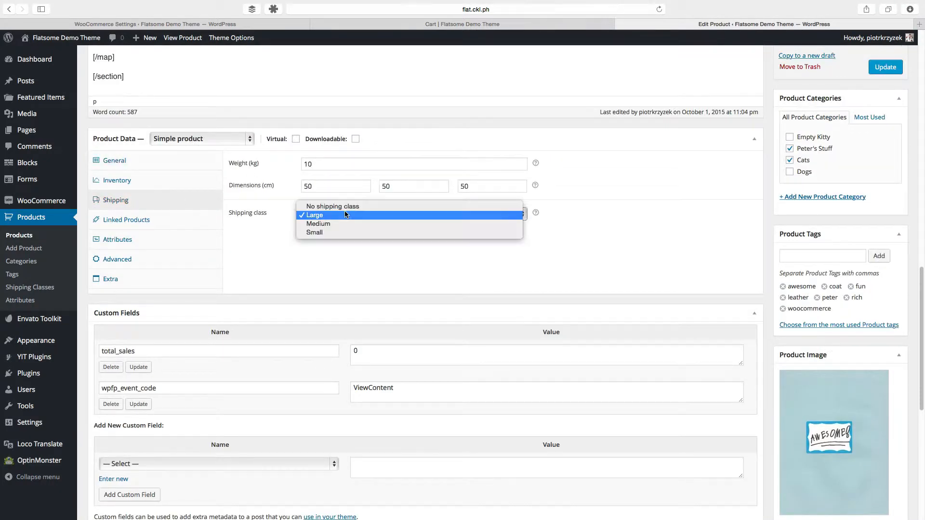
click(314, 215)
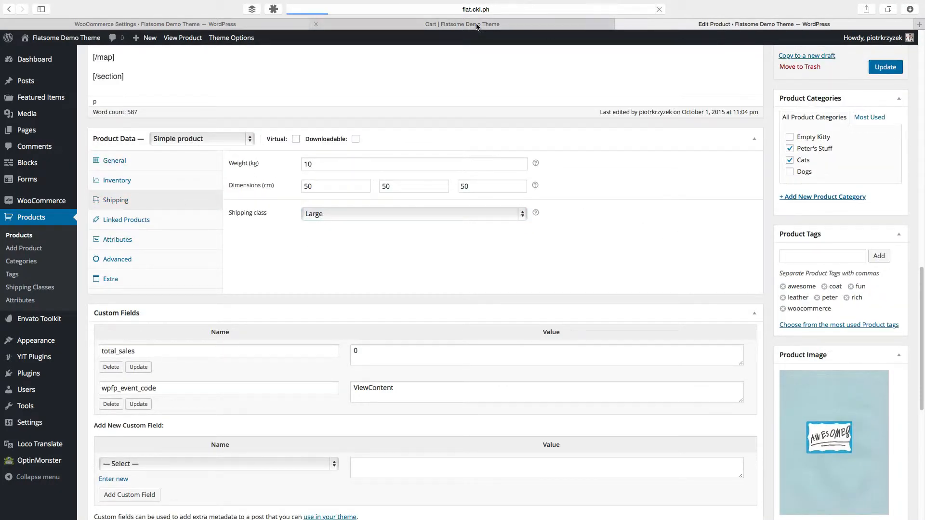
click(461, 23)
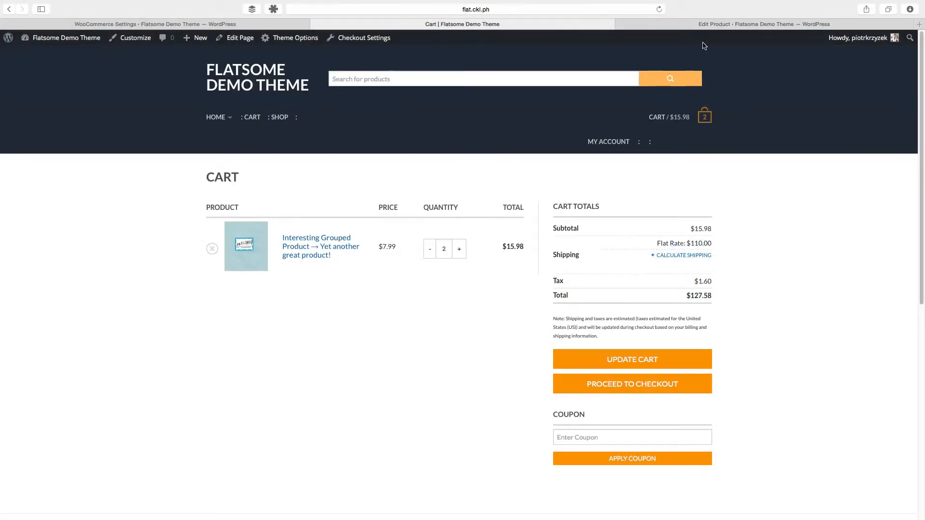
click(156, 24)
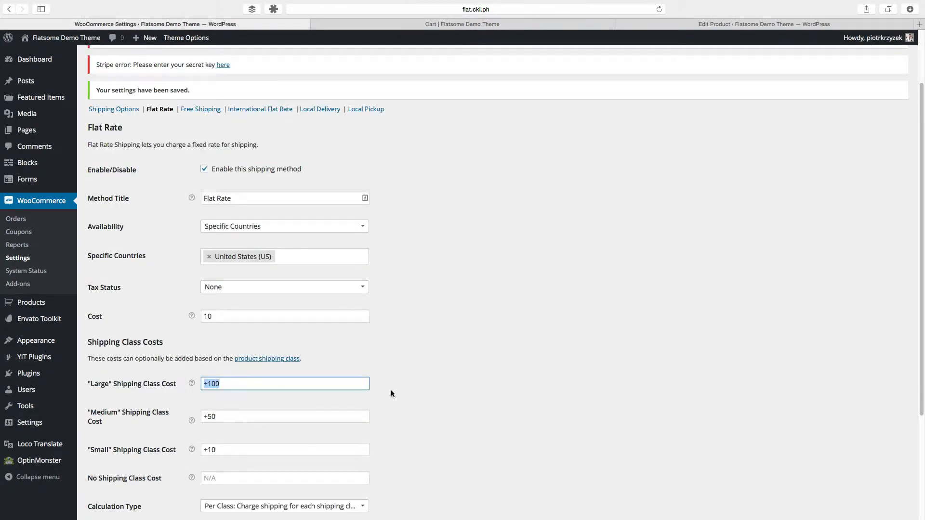
click(469, 24)
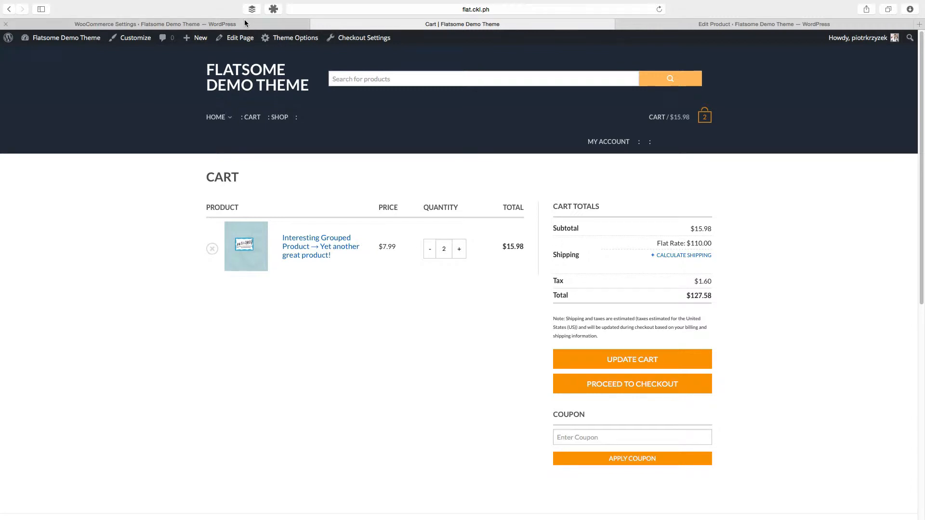
click(138, 24)
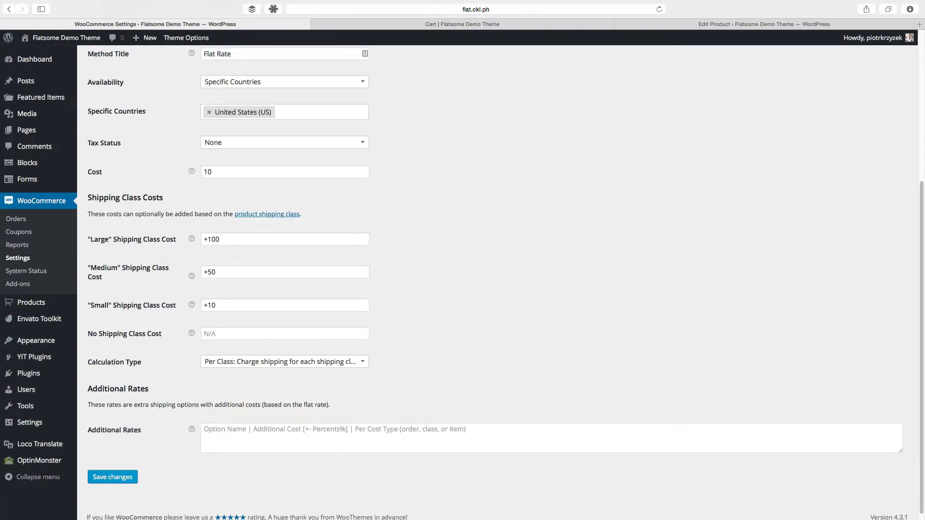
mouse_move(296, 412)
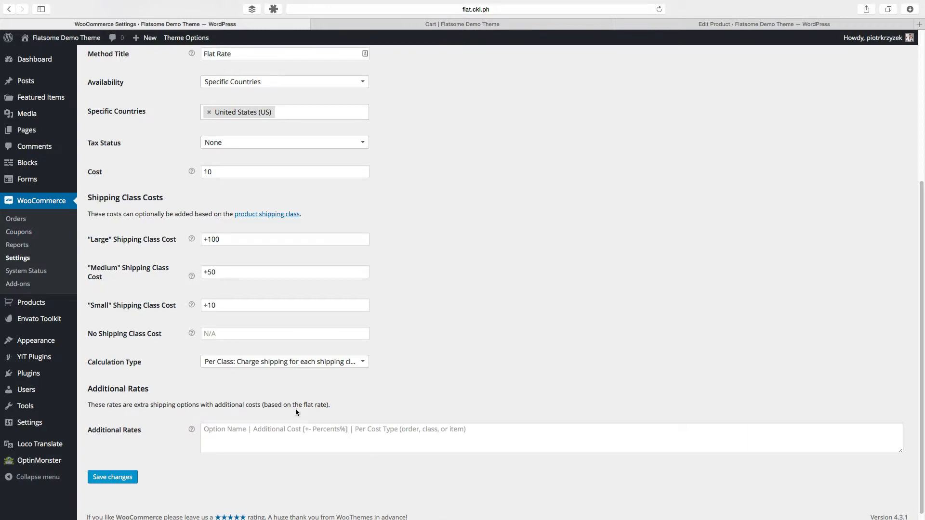
mouse_move(174, 435)
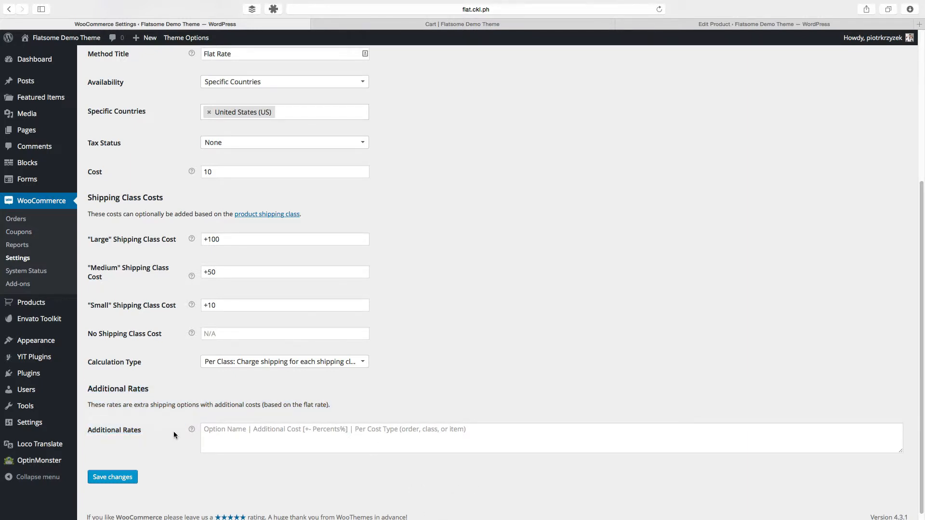
mouse_move(141, 416)
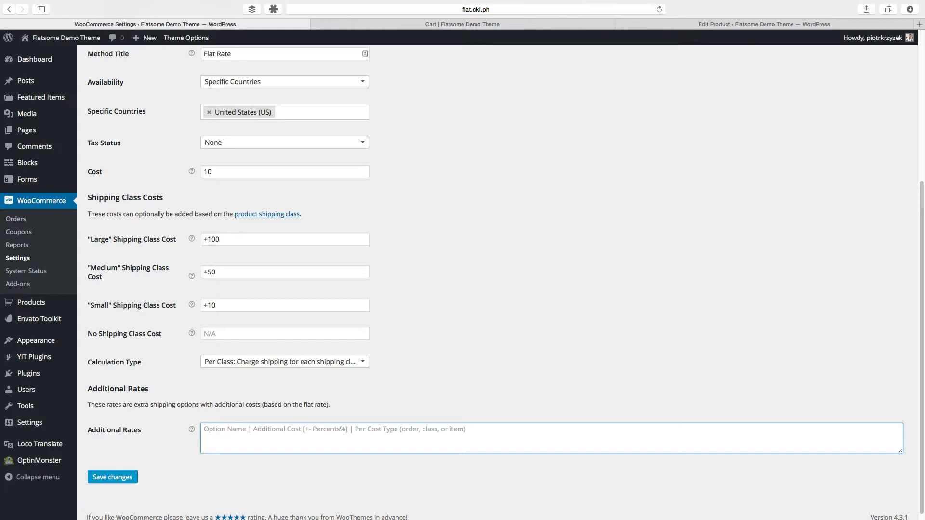
mouse_move(168, 399)
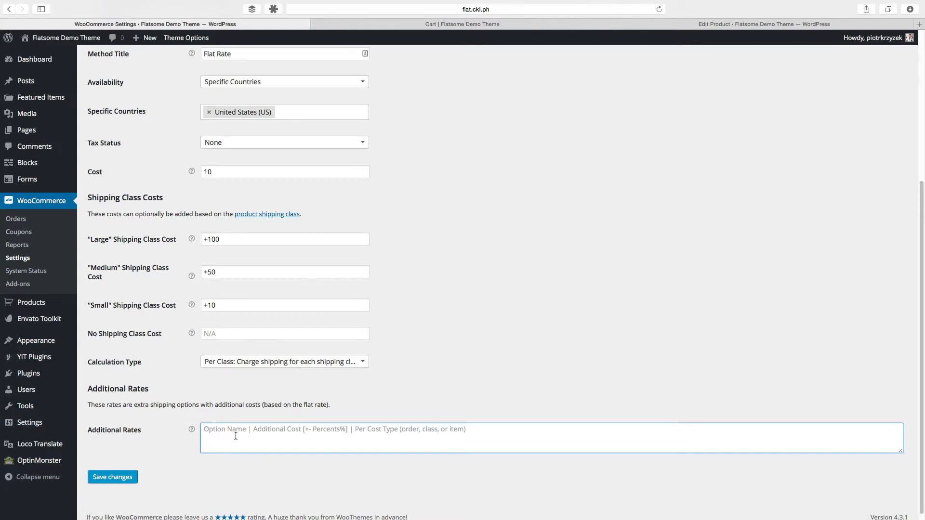
Enter the additional rate 'Flat Rate Express | +57 | item'.
text(F)
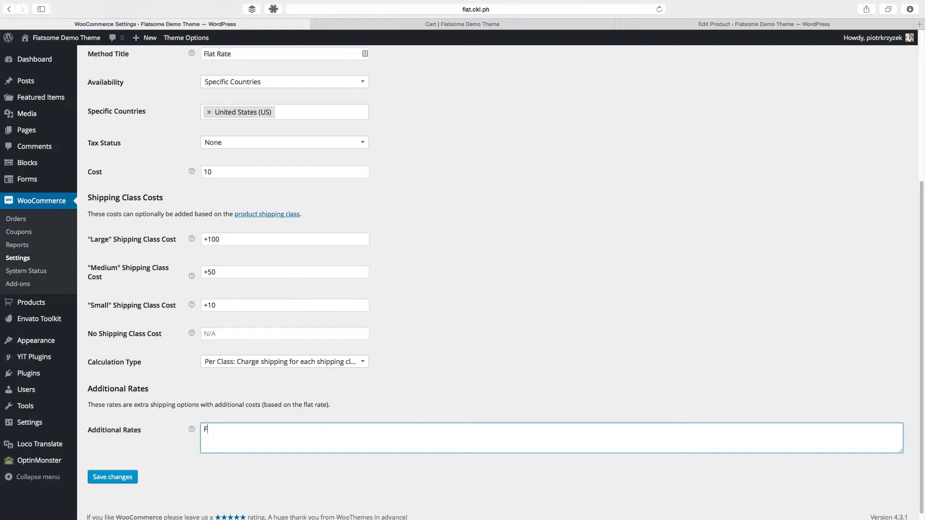
text(lat Rate Re)
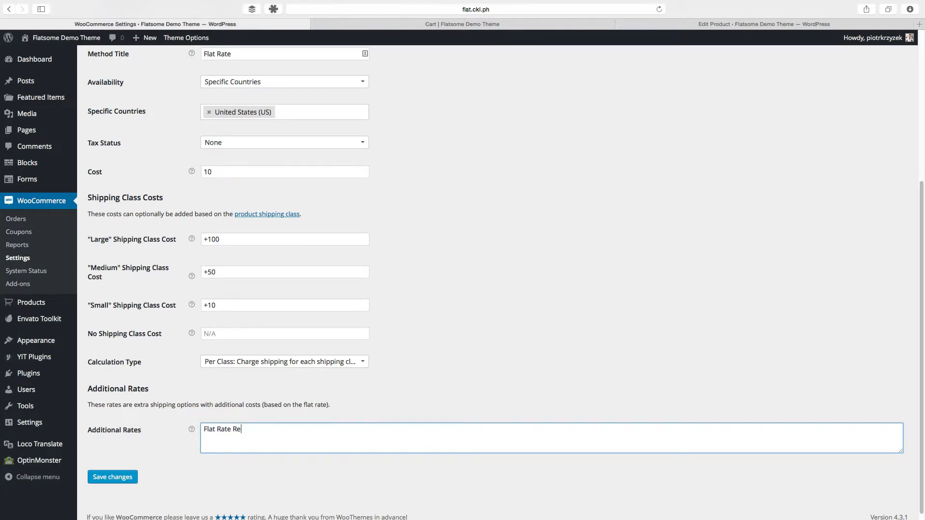
text(xpress |)
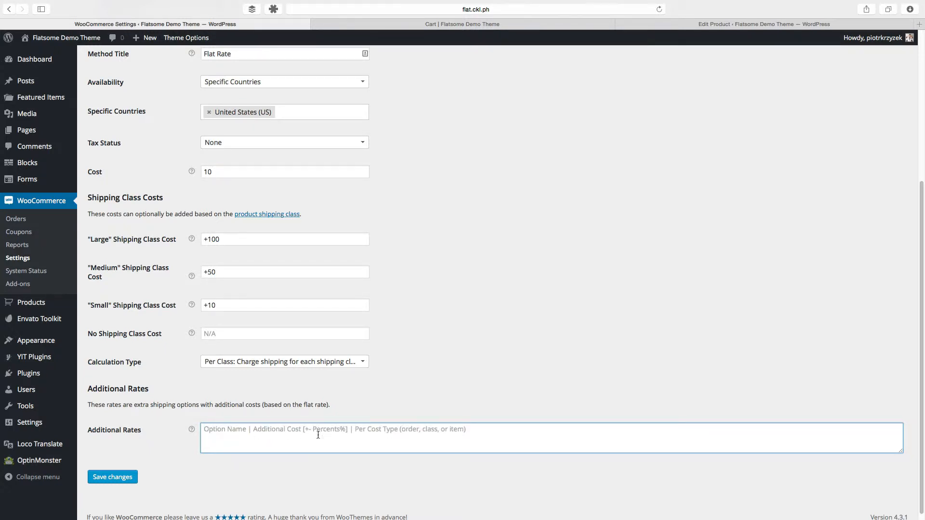
mouse_move(332, 435)
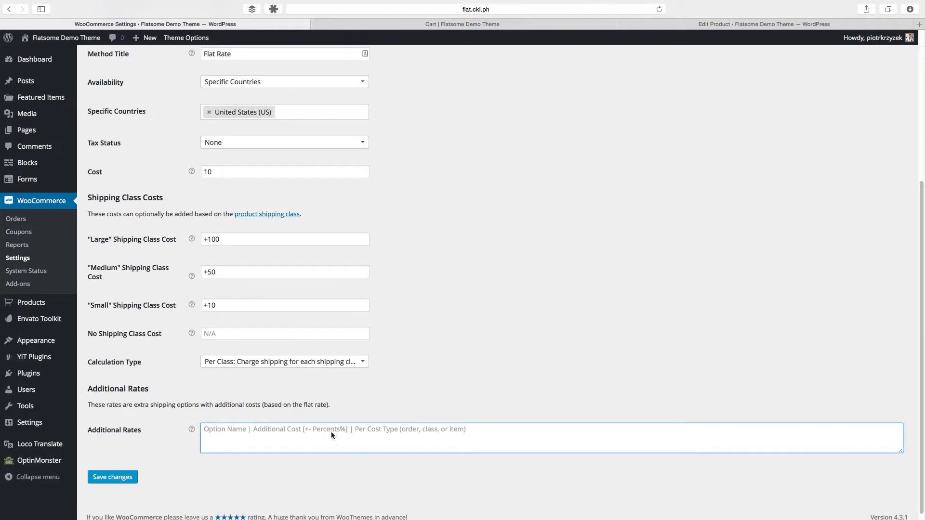
text(Flat Rate Express |)
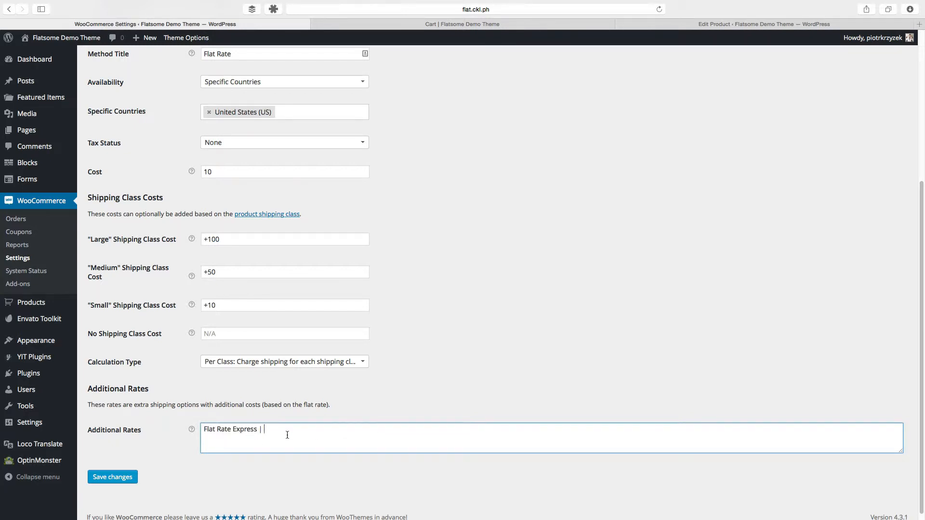
text(+)
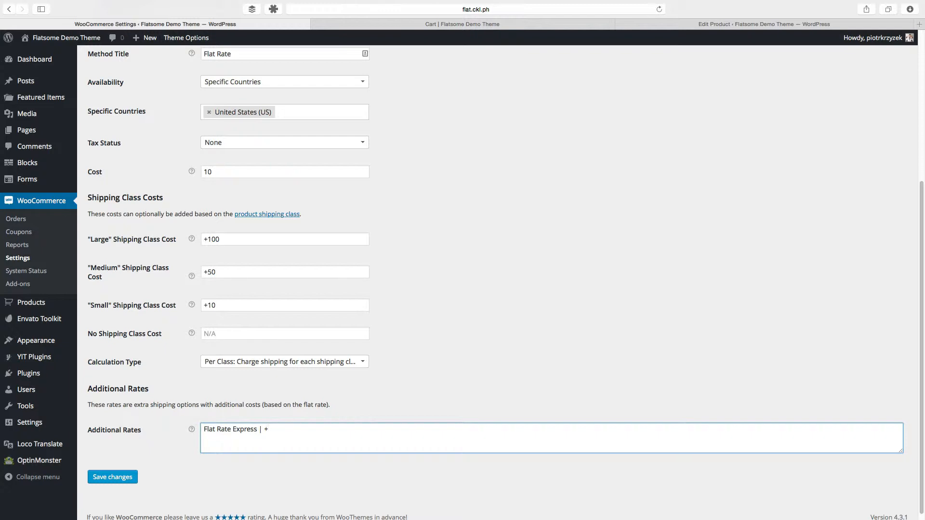
text(57)
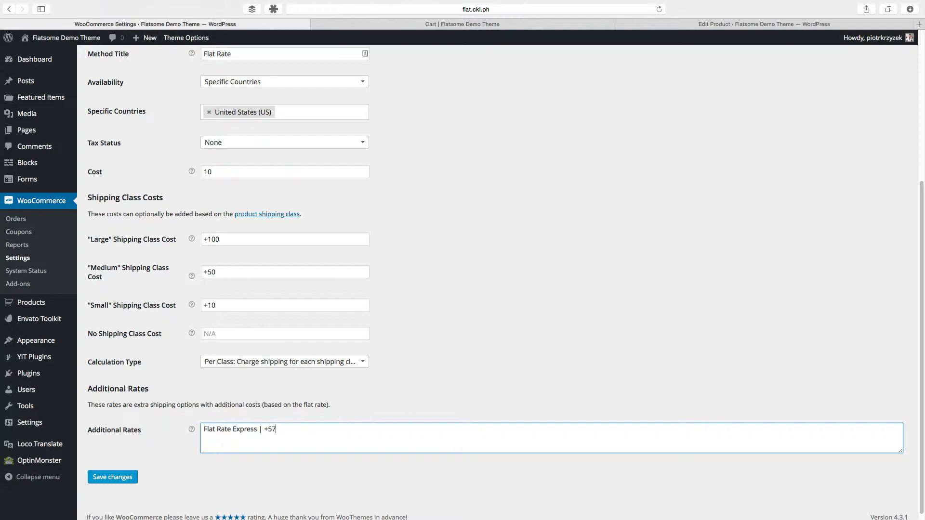
text(|)
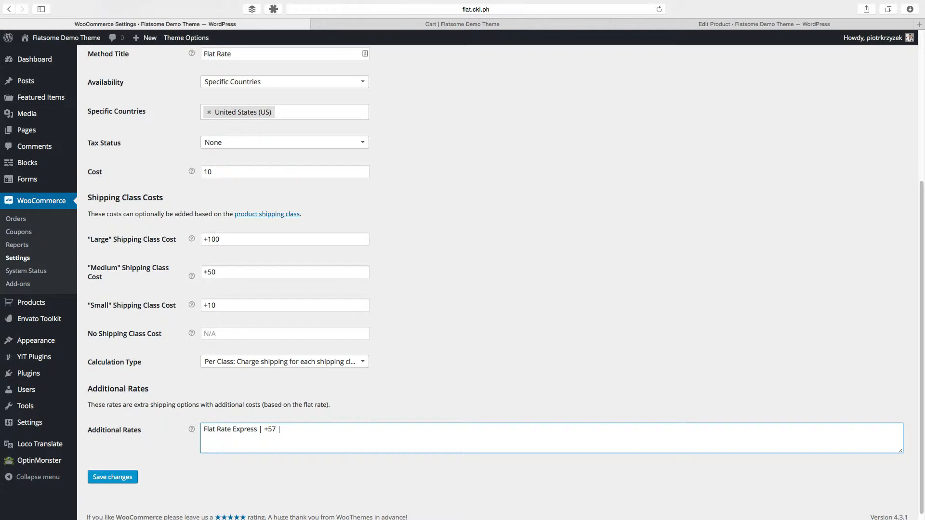
text(i)
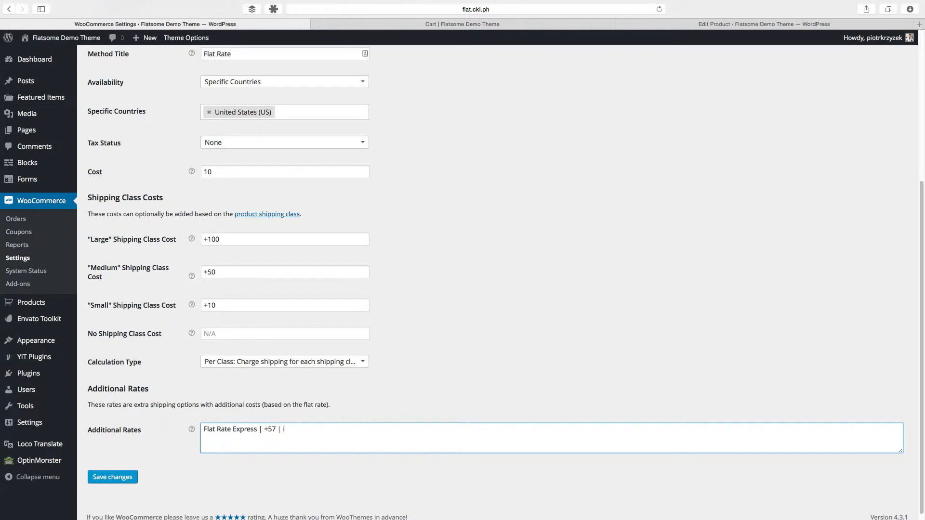
text(tem)
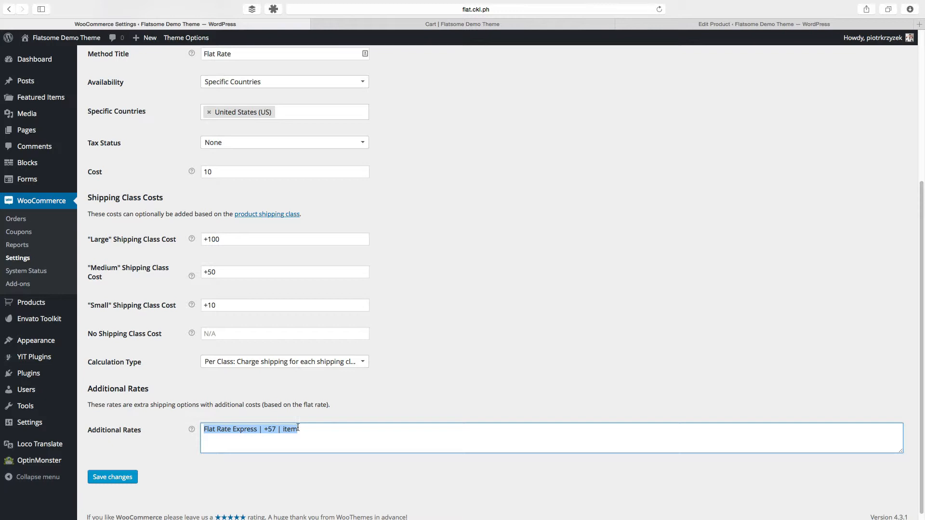
Correct the Express line to end with 'item' instead of 'order'.
double_click(290, 429)
text(order)
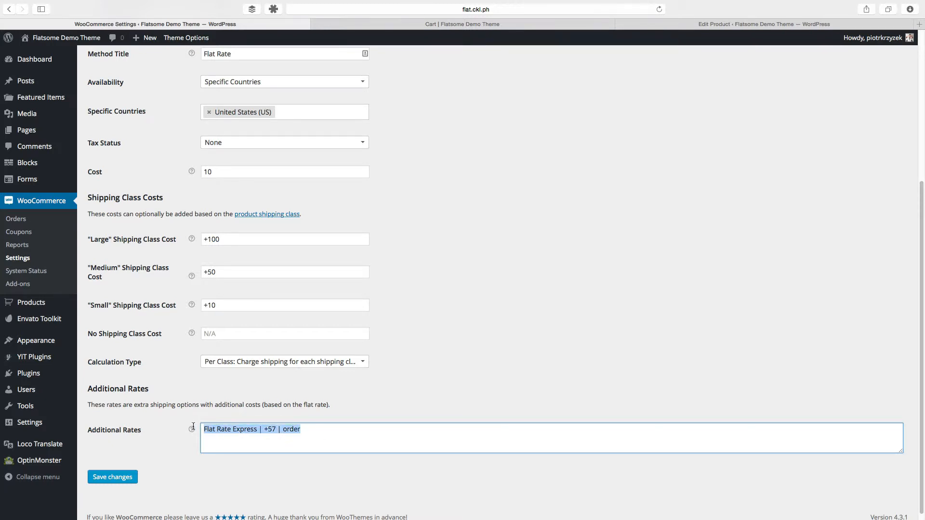
click(317, 429)
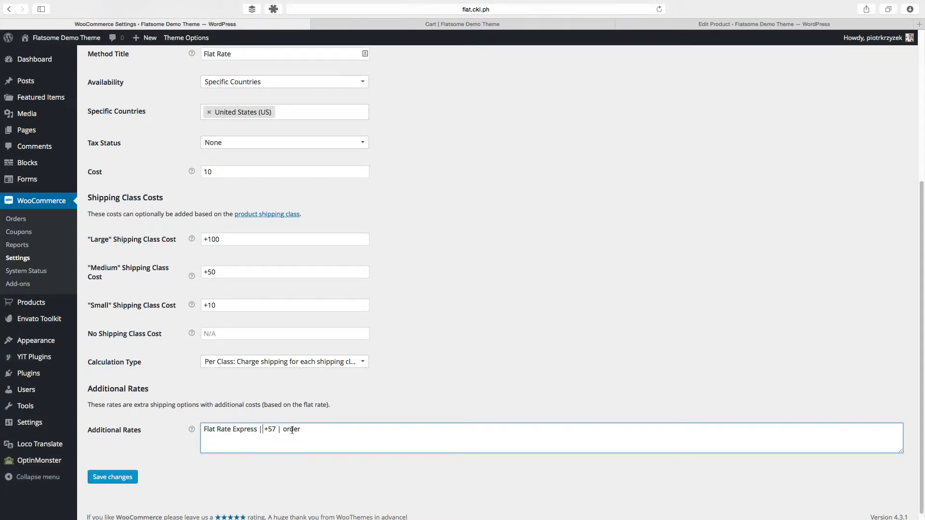
text(item)
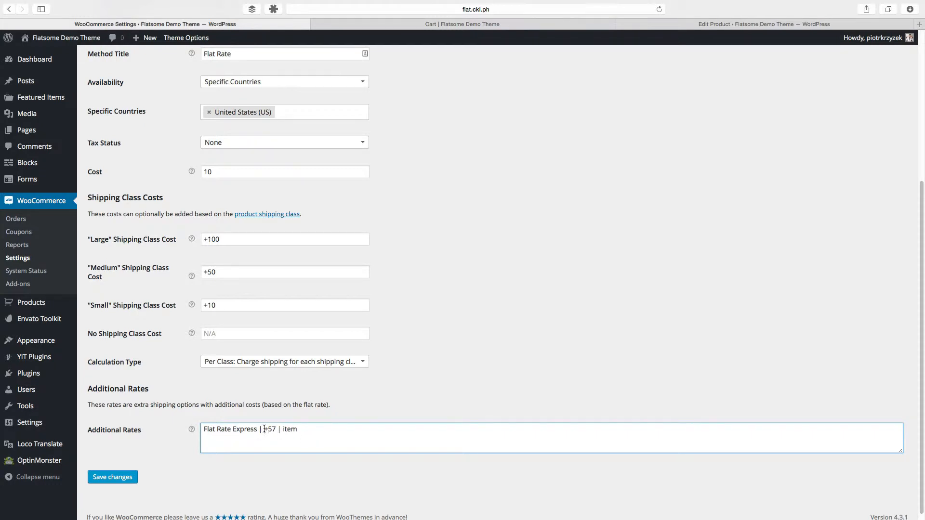
double_click(269, 429)
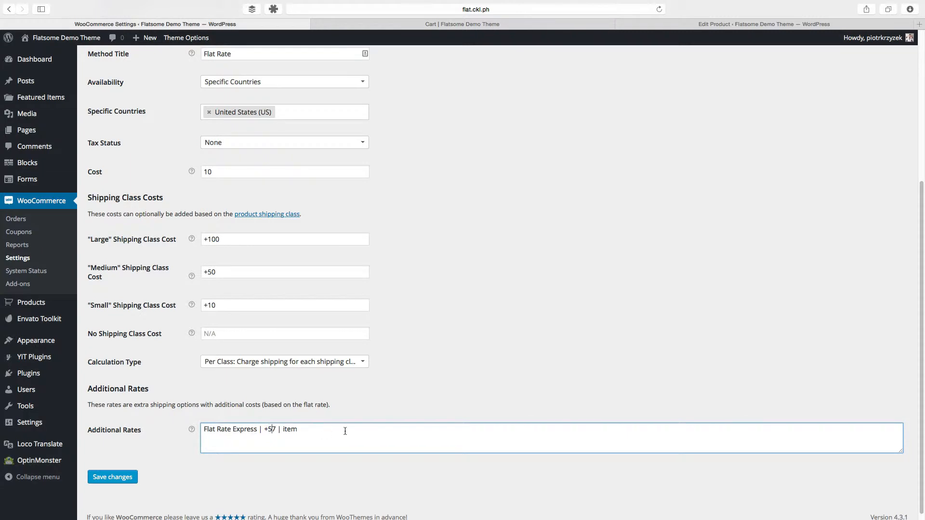
Add 'Super Express | +420 | order' as a second rate and save the settings.
text(Super Express |)
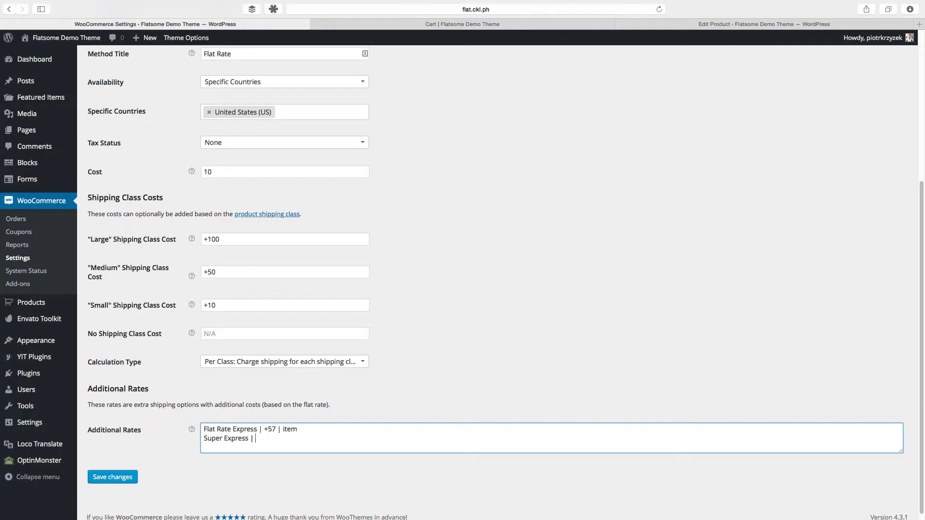
text(+42)
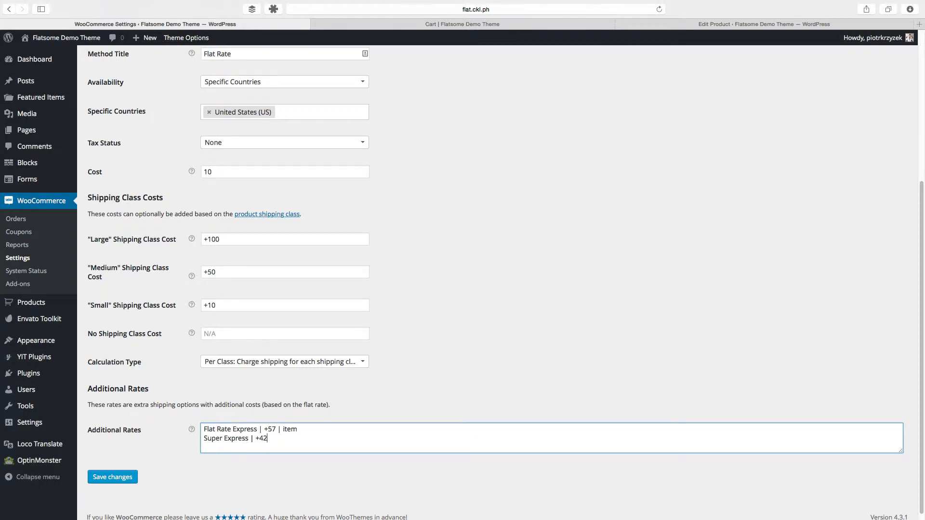
text(0)
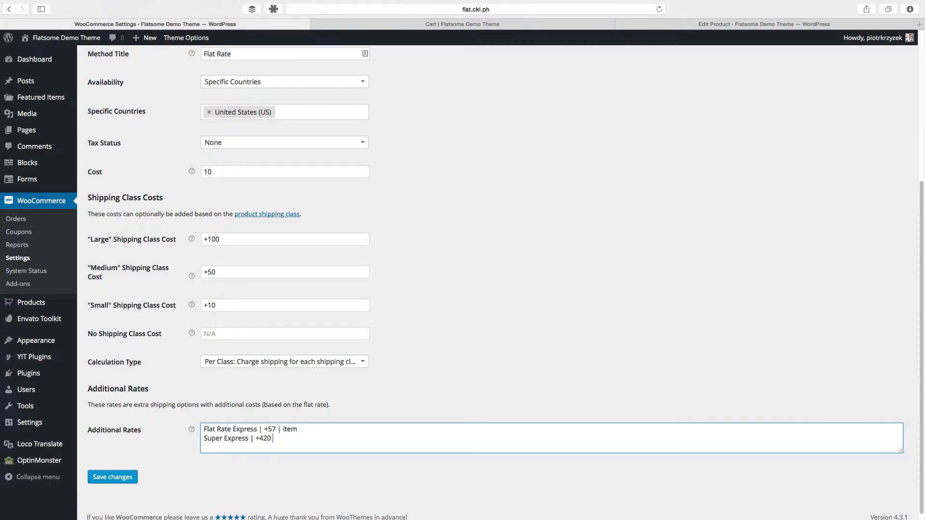
text(| order)
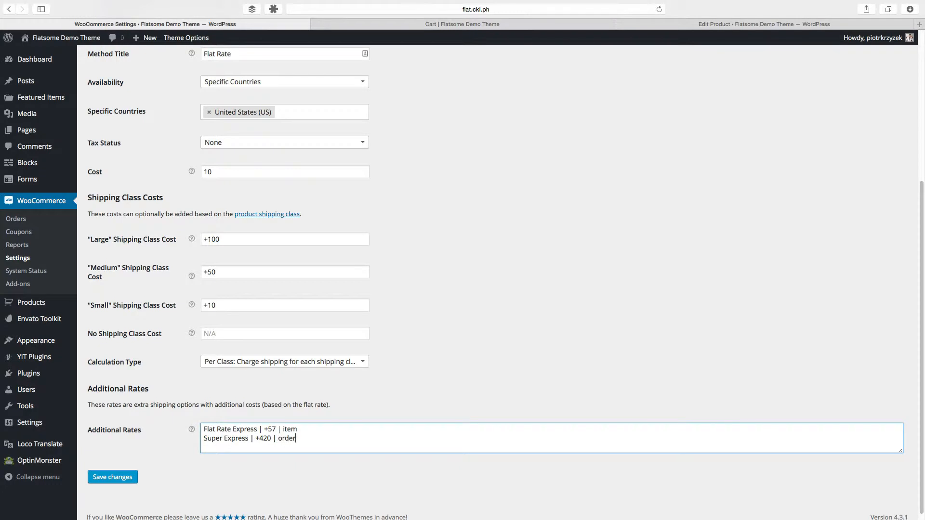
click(112, 477)
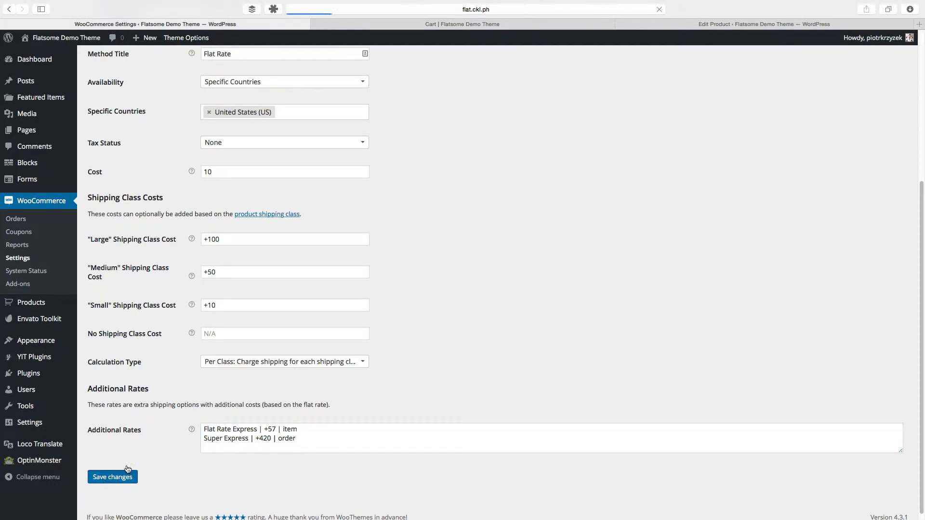
click(461, 23)
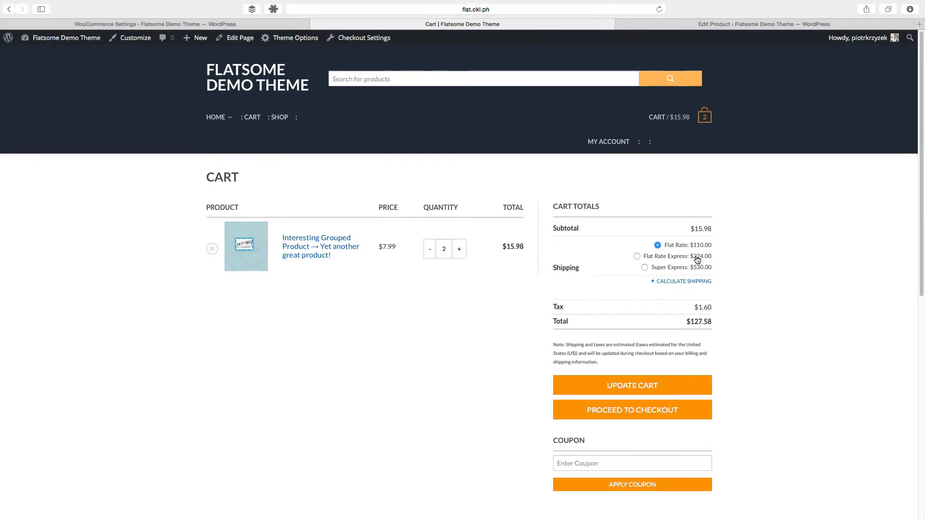
click(165, 24)
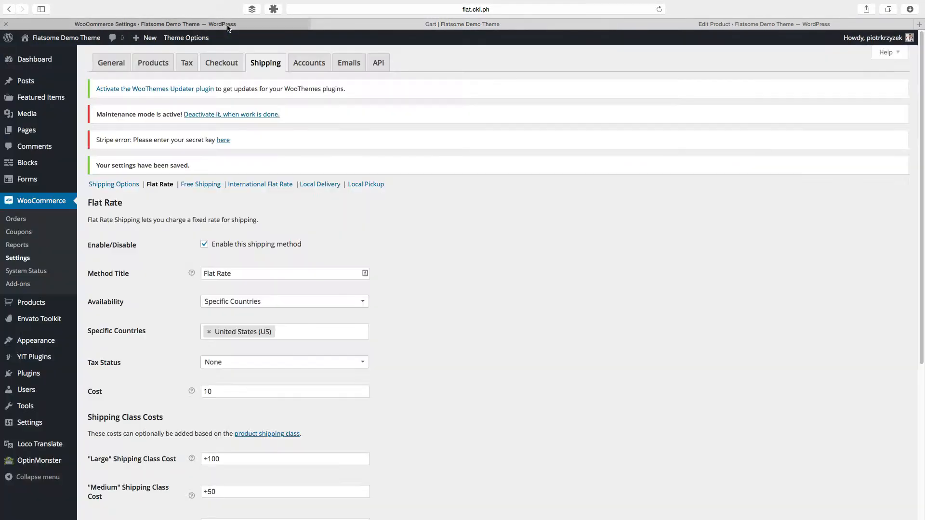
scroll(down, 3)
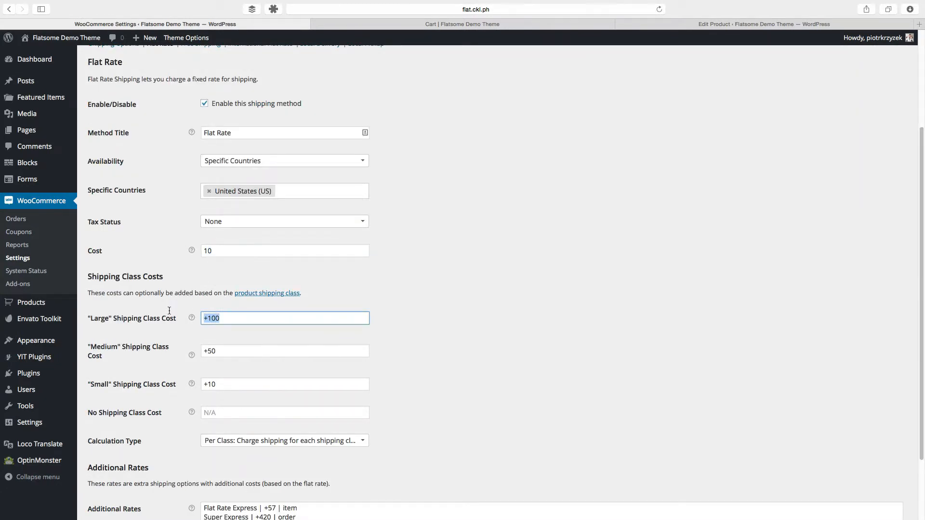
scroll(down, 3)
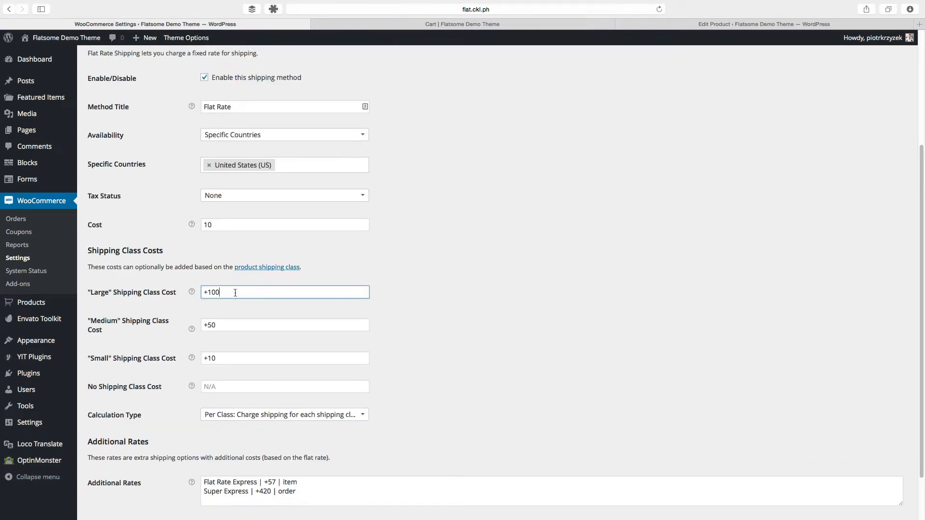
click(284, 358)
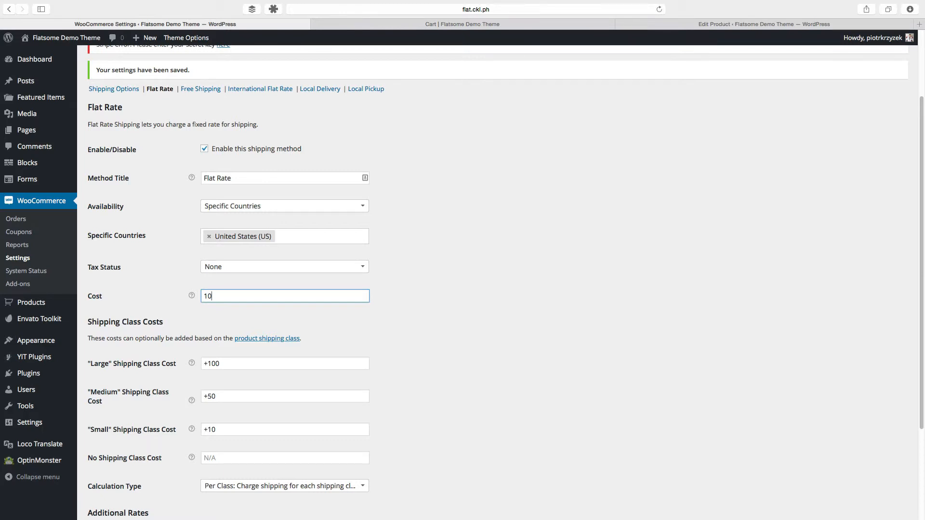
Change the Flat Rate cost to 10 * [qty] and check the cart shows $120.00 shipping.
text(*)
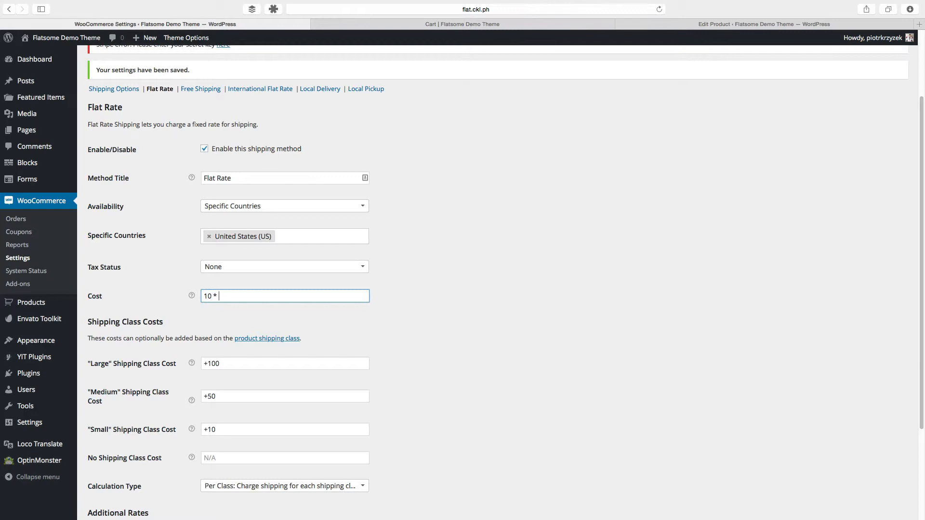
text([qty)
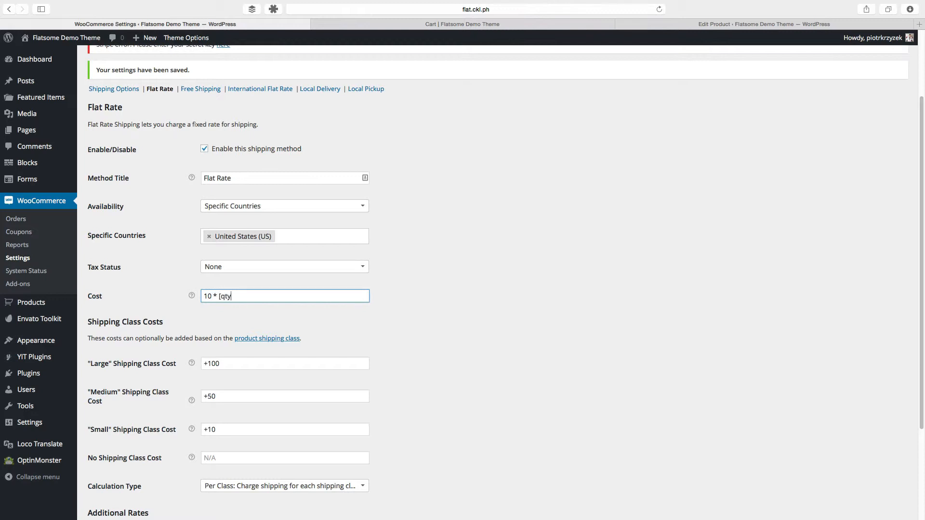
text(])
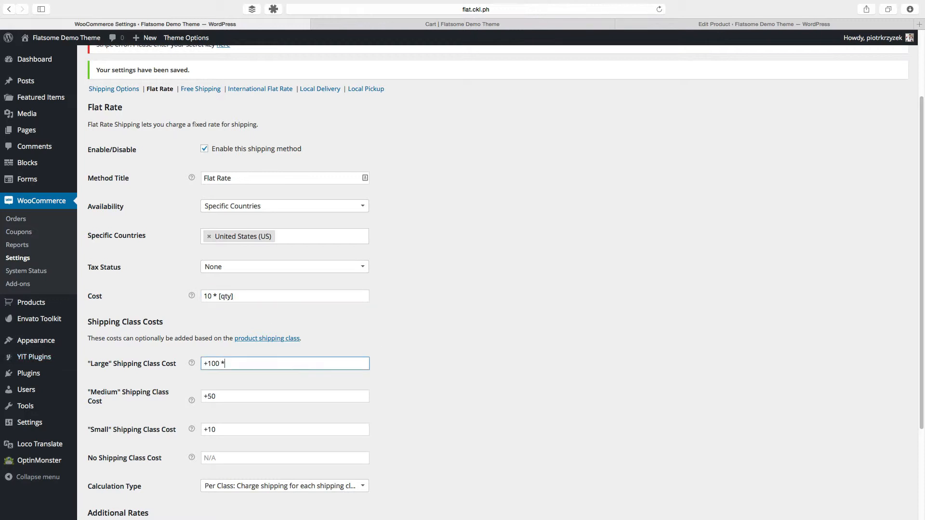
click(462, 24)
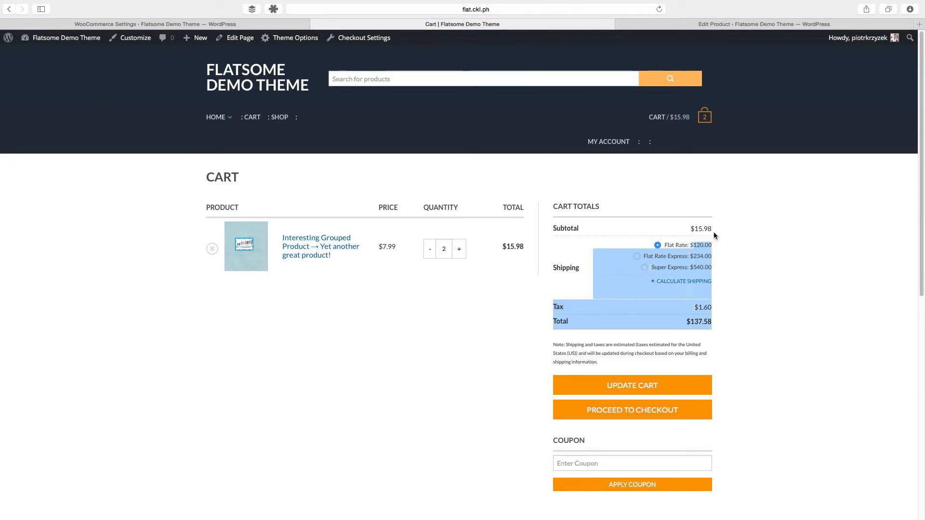
mouse_move(417, 242)
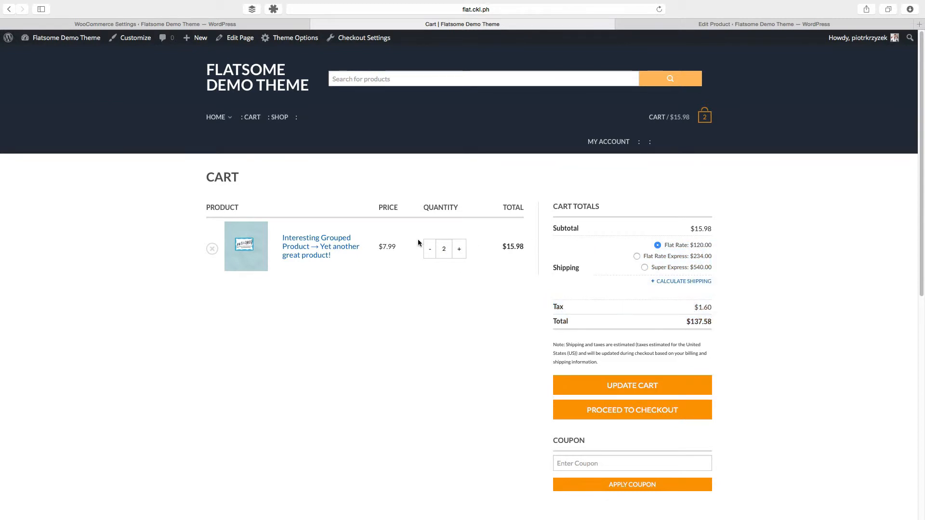
mouse_move(114, 22)
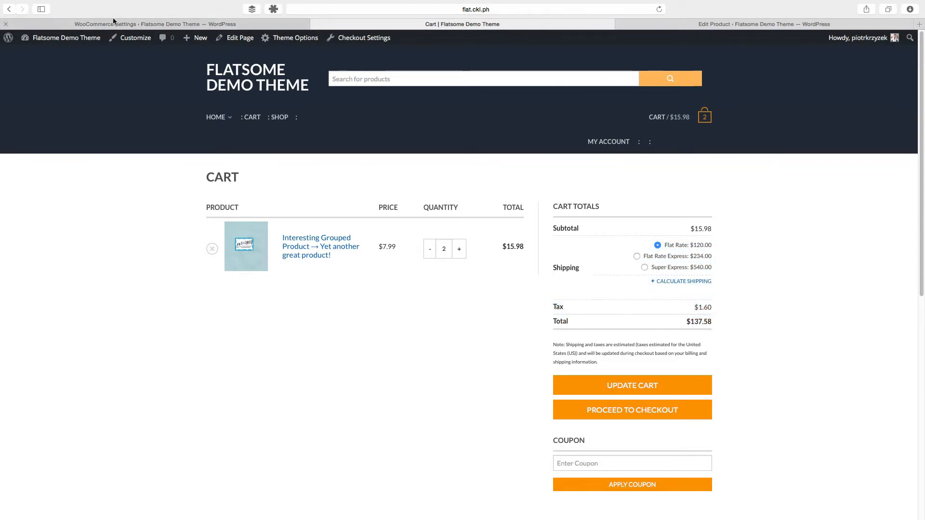
click(156, 24)
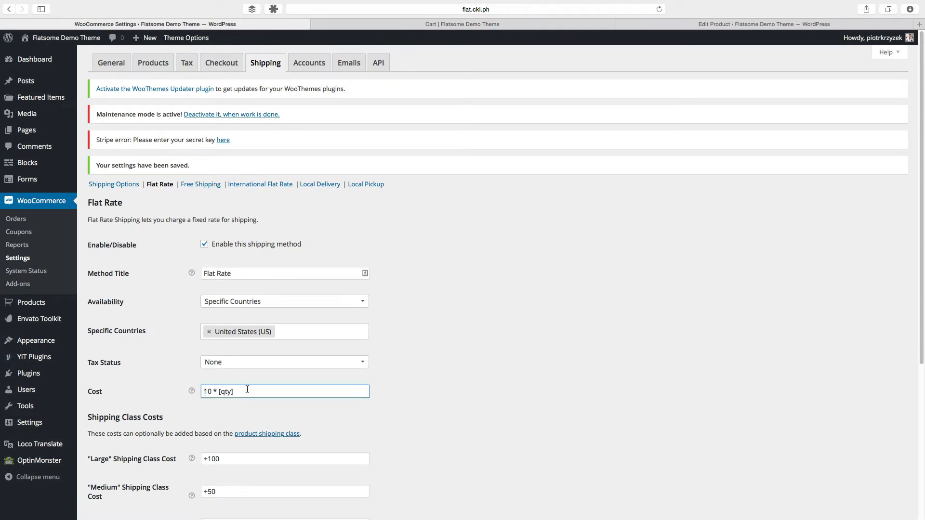
click(461, 24)
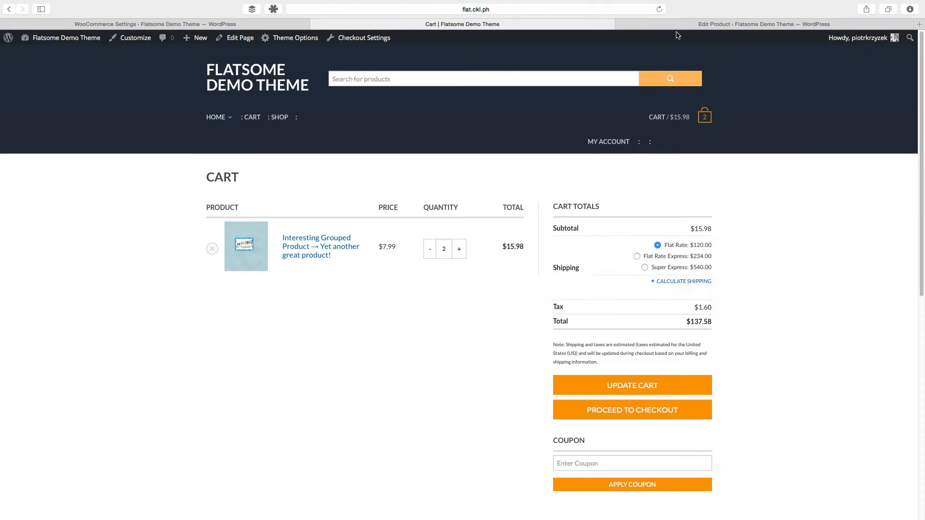
click(763, 23)
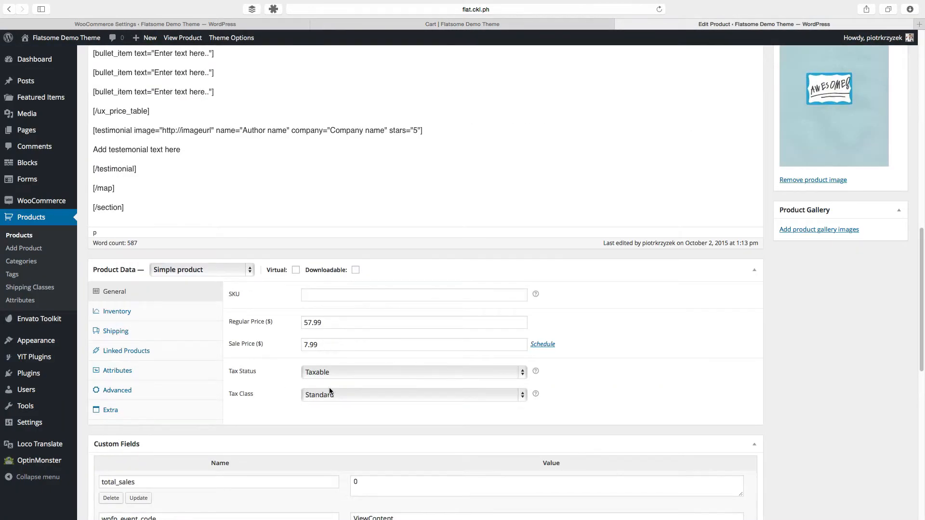
Set the product's shipping class to Large and update the product.
click(115, 330)
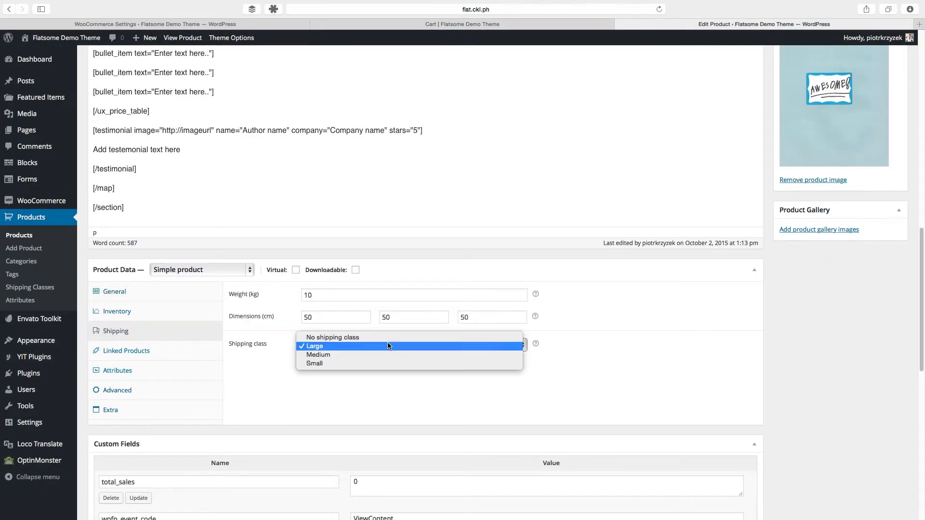
scroll(up, 3)
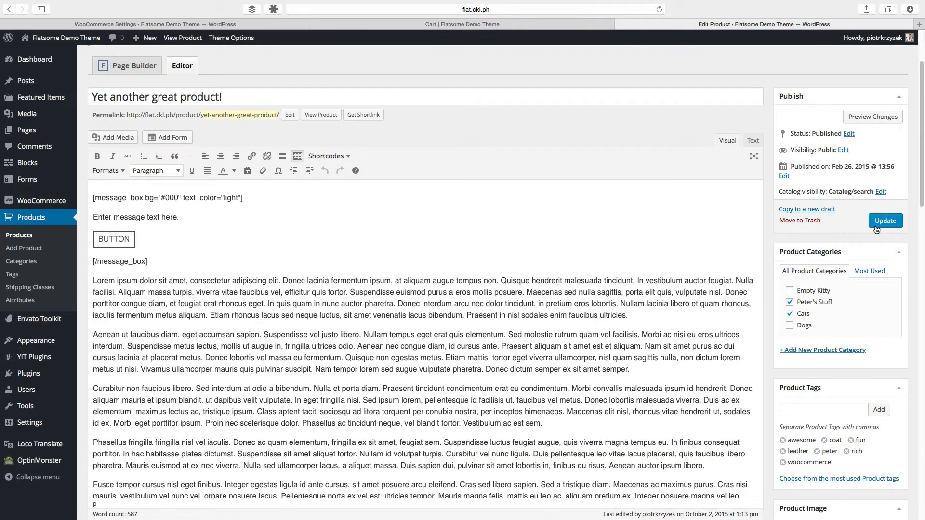
click(156, 24)
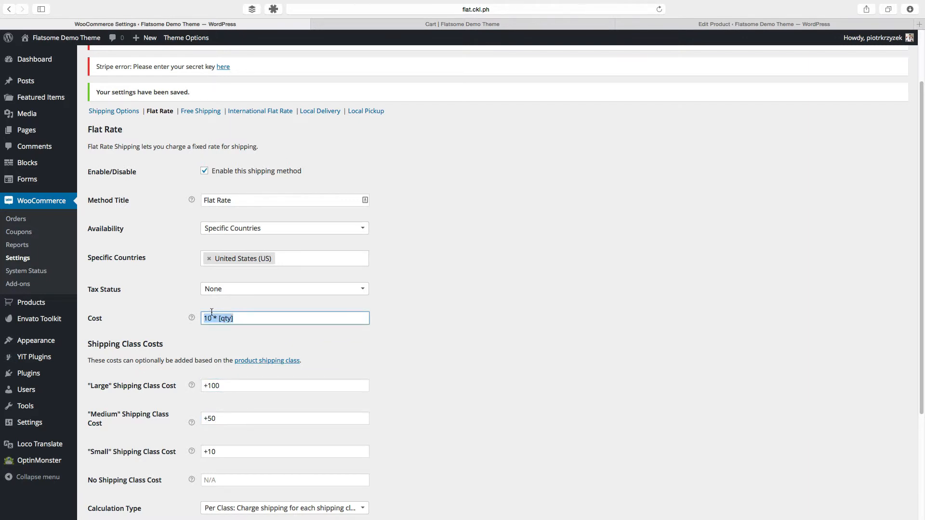
Set the Flat Rate cost to 10 and the Large class cost to 100 * [qty], then check the cart.
text(10)
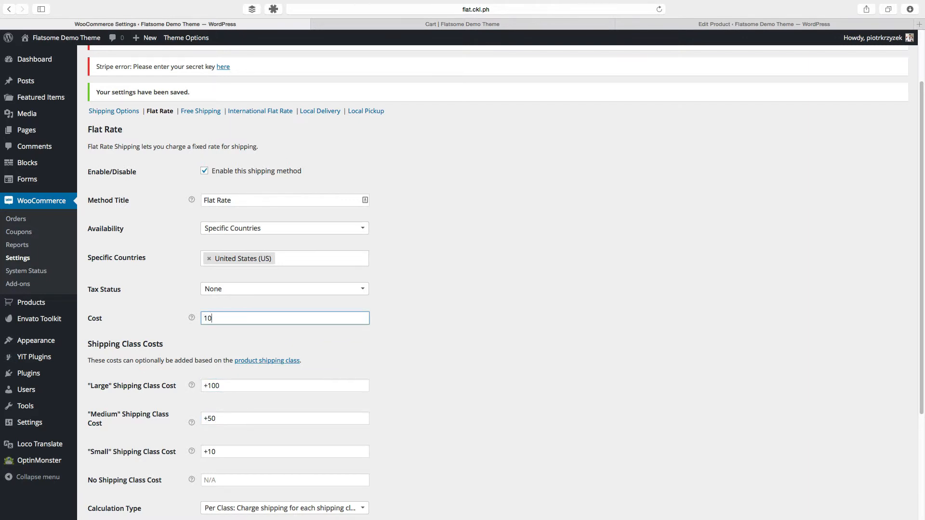
click(284, 385)
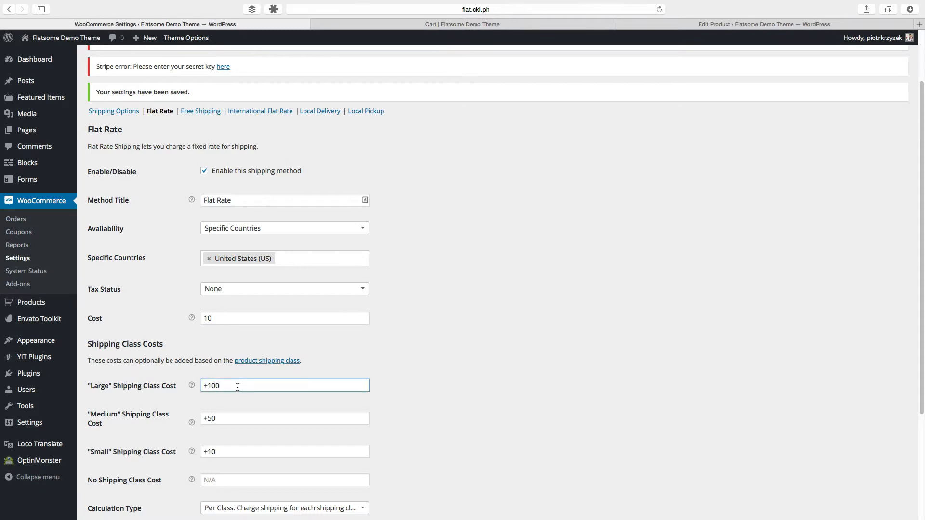
text(* [qty])
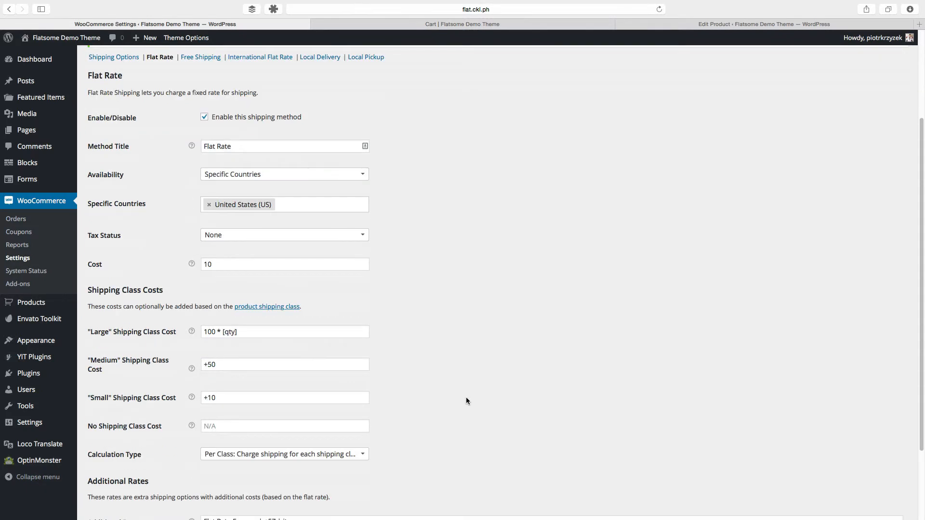
scroll(down, 3)
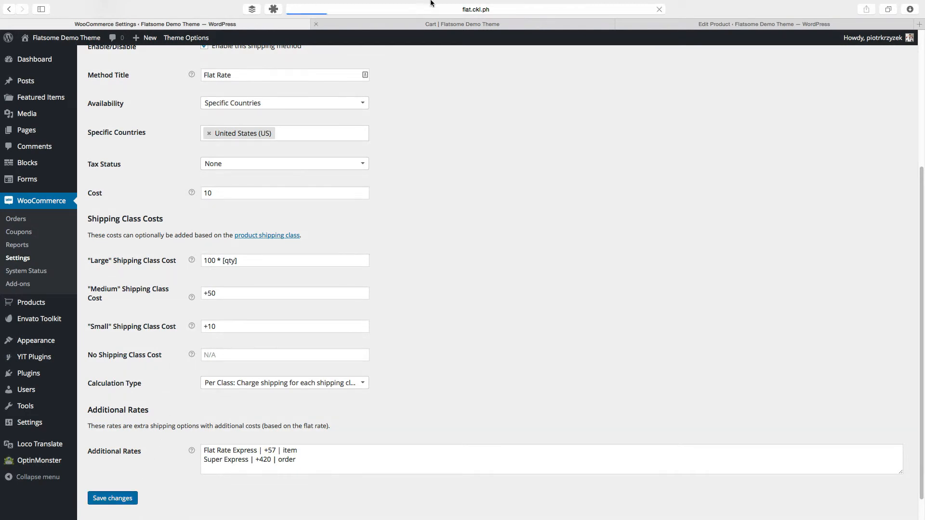
click(462, 24)
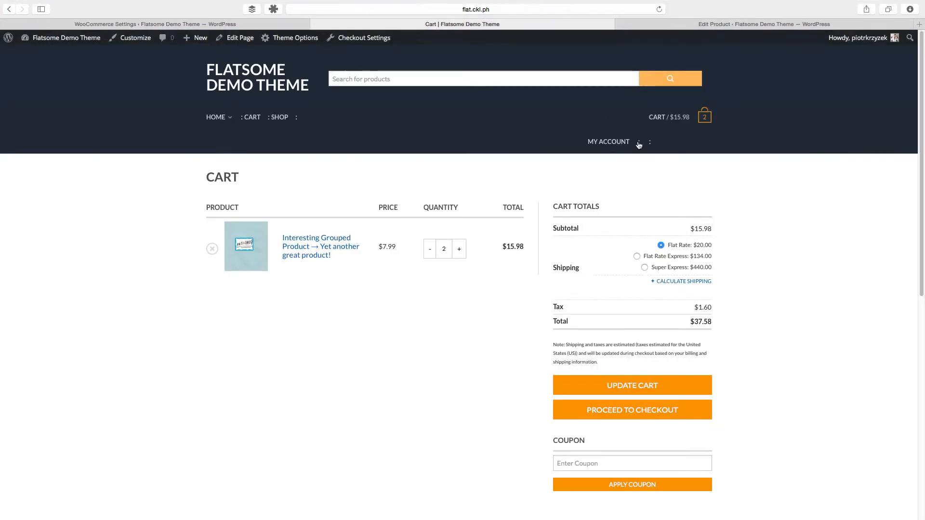
Check the product's Shipping settings and reload the cart showing $210.00, $324.00 and $630.00 rates.
click(761, 24)
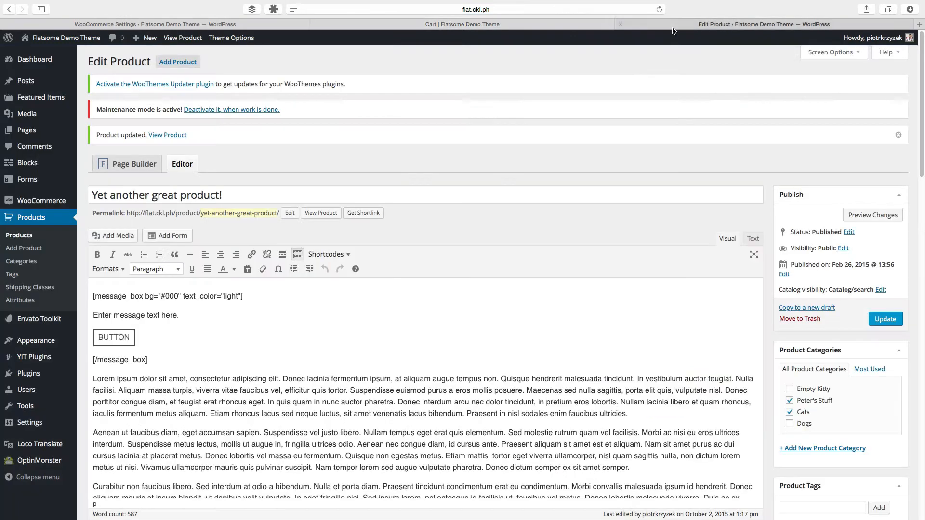
scroll(down, 3)
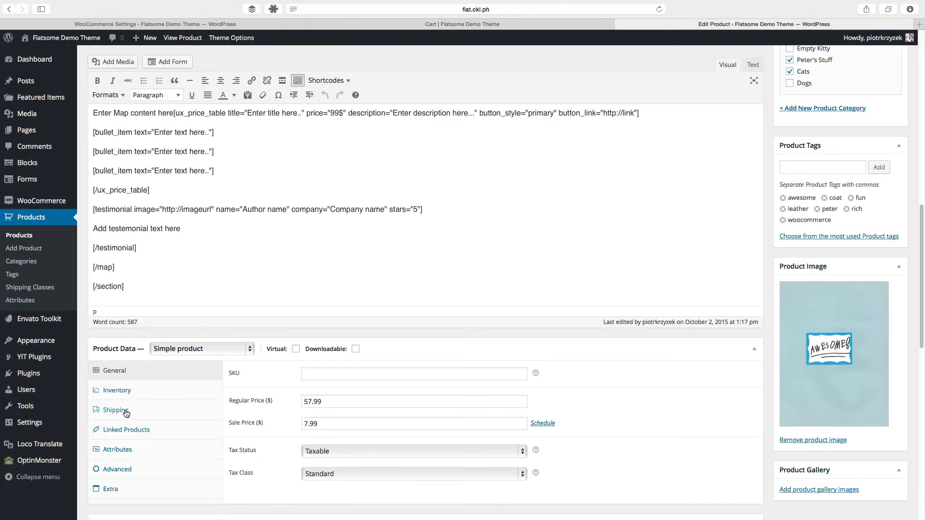
scroll(up, 3)
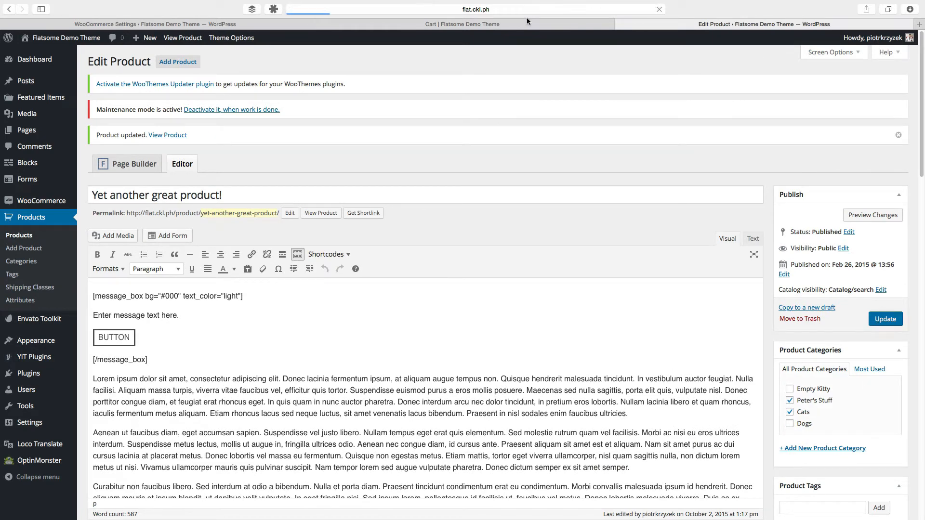
click(463, 24)
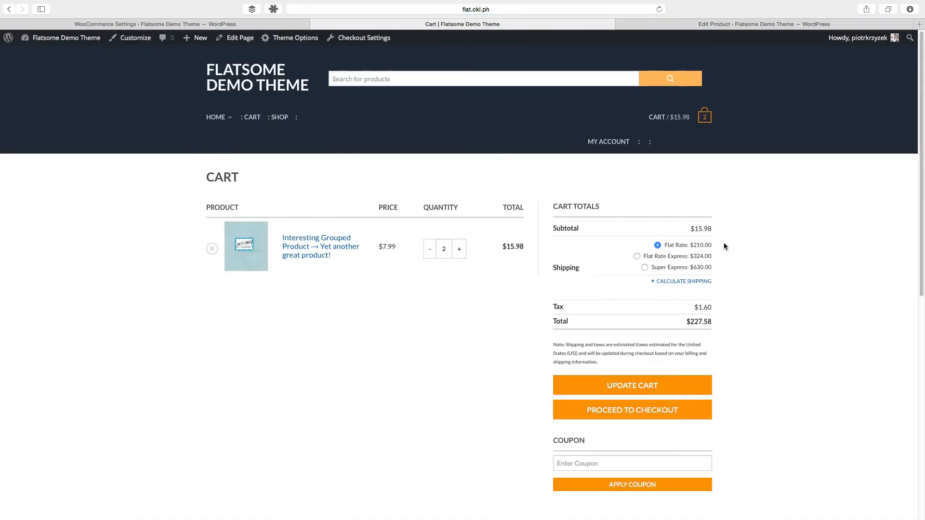
mouse_move(719, 250)
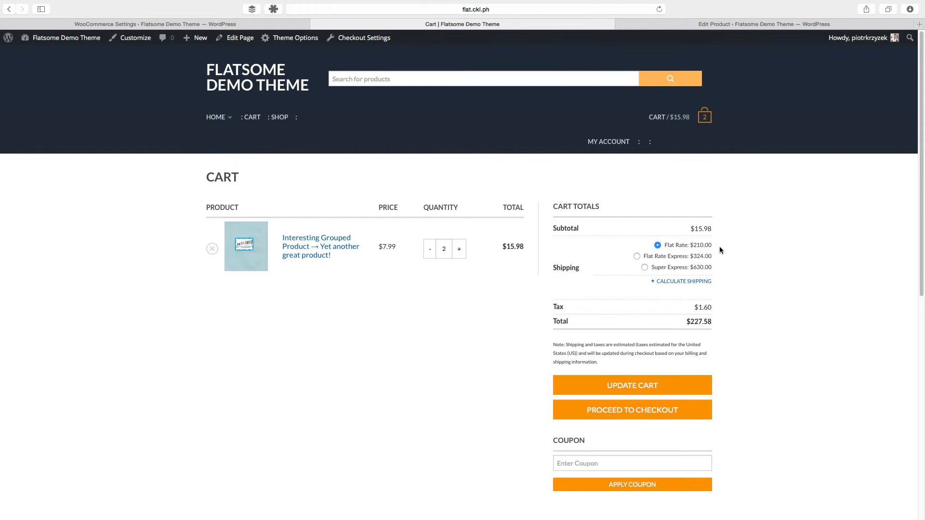
mouse_move(284, 6)
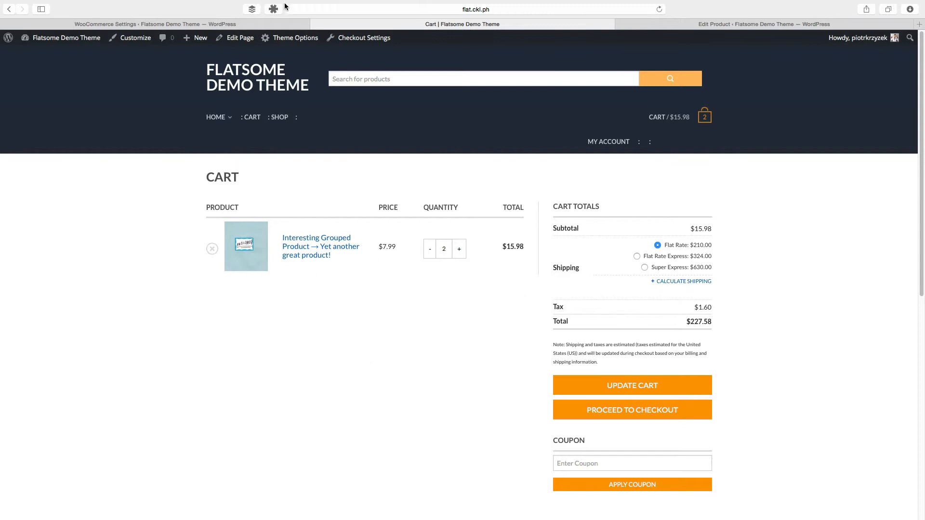
Set the Flat Rate cost to 10 + [fee percent="10" min_fee="20"].
click(159, 24)
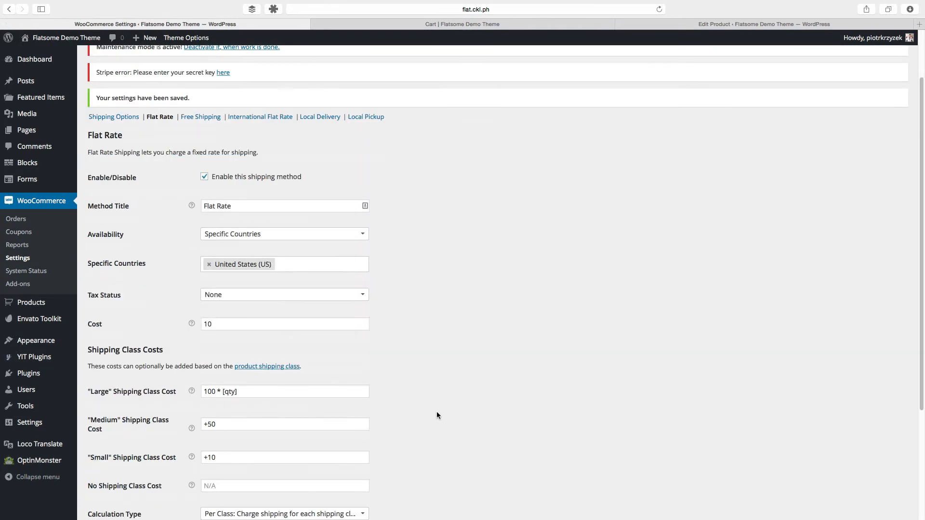
click(285, 391)
text(+100)
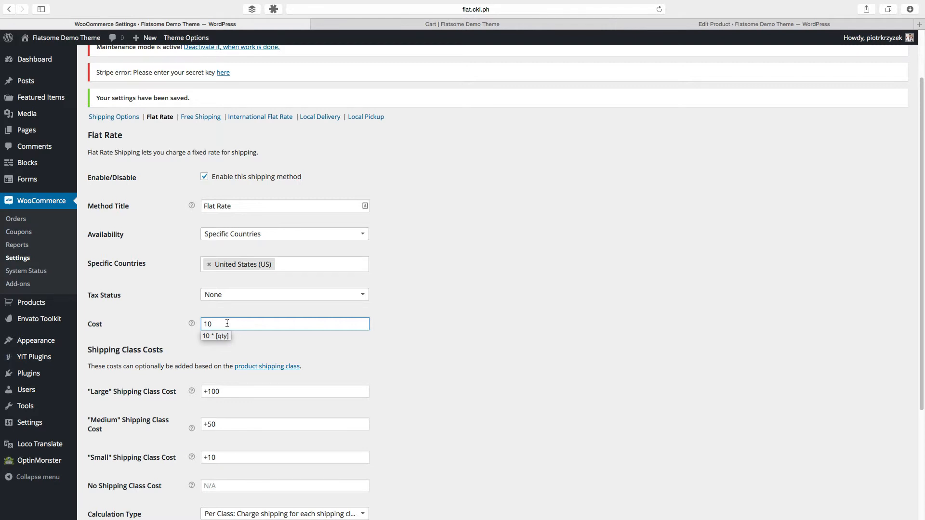
text(+)
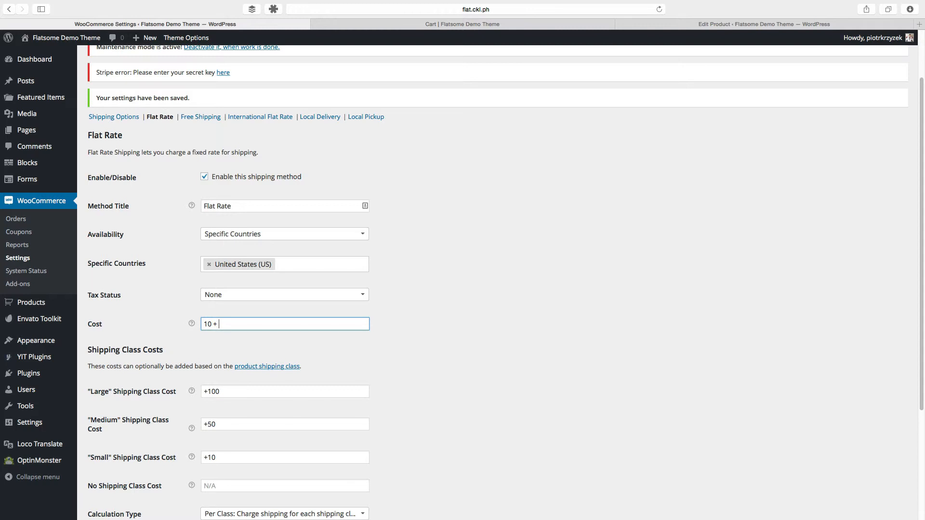
text([fee)
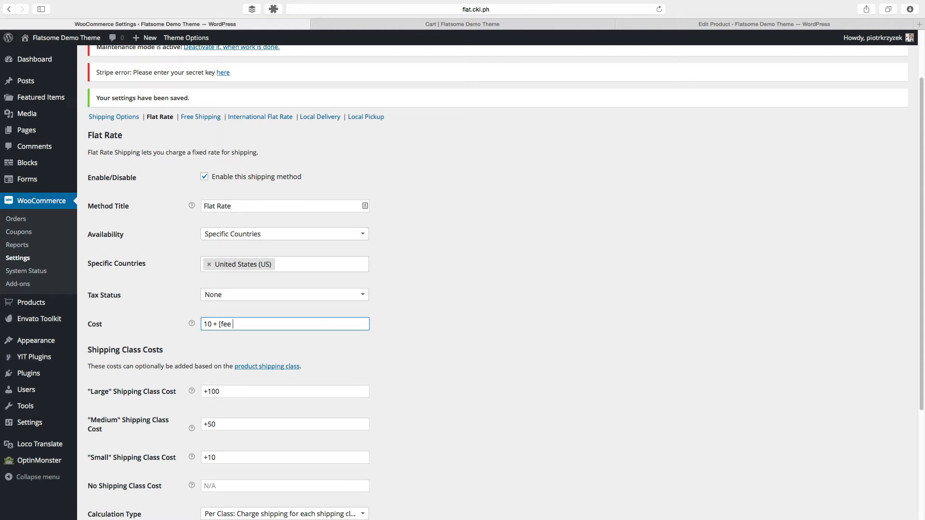
text(per)
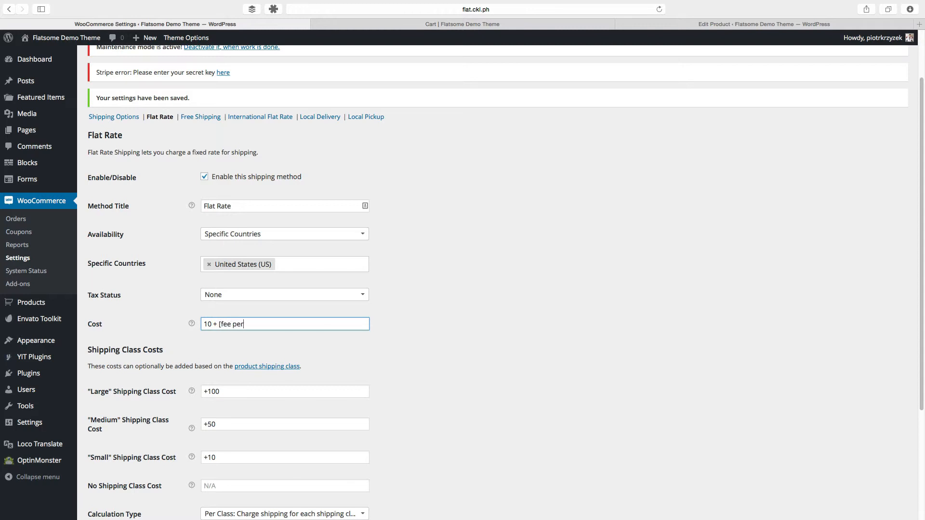
text(cent)
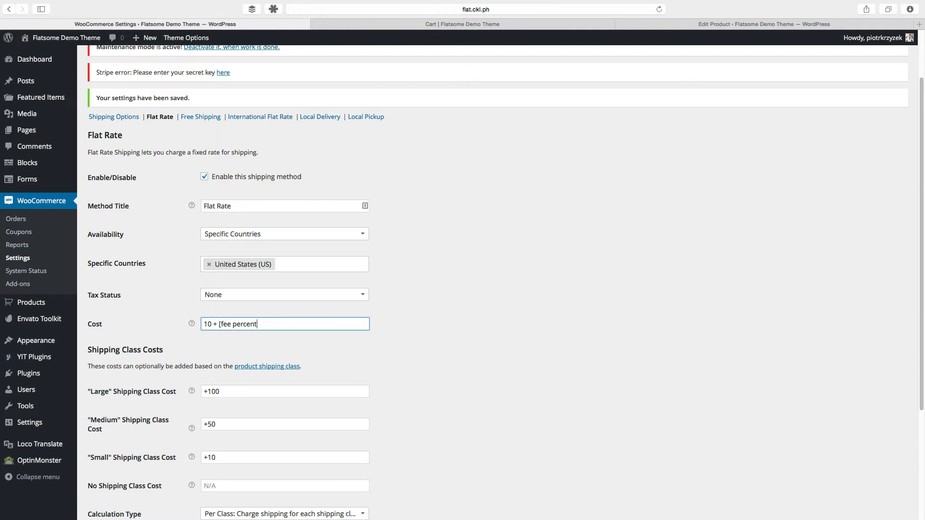
text(=")
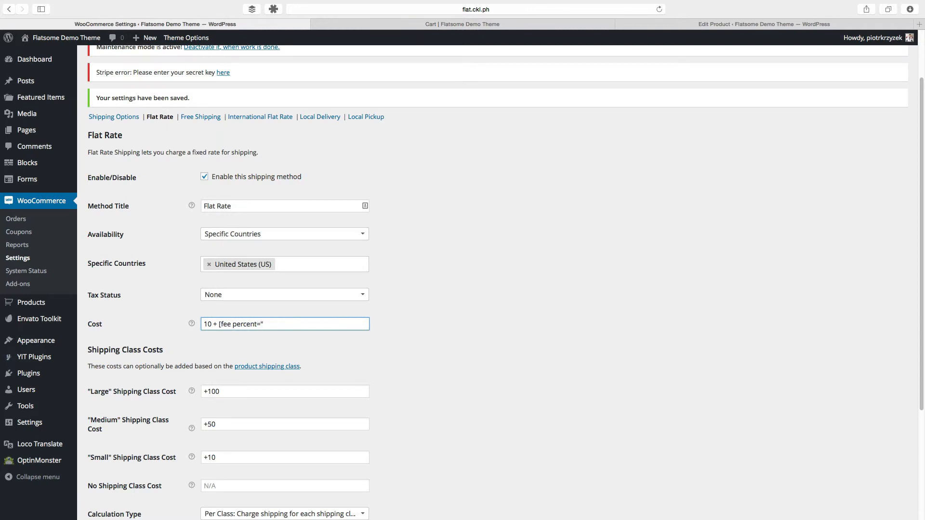
text(10")
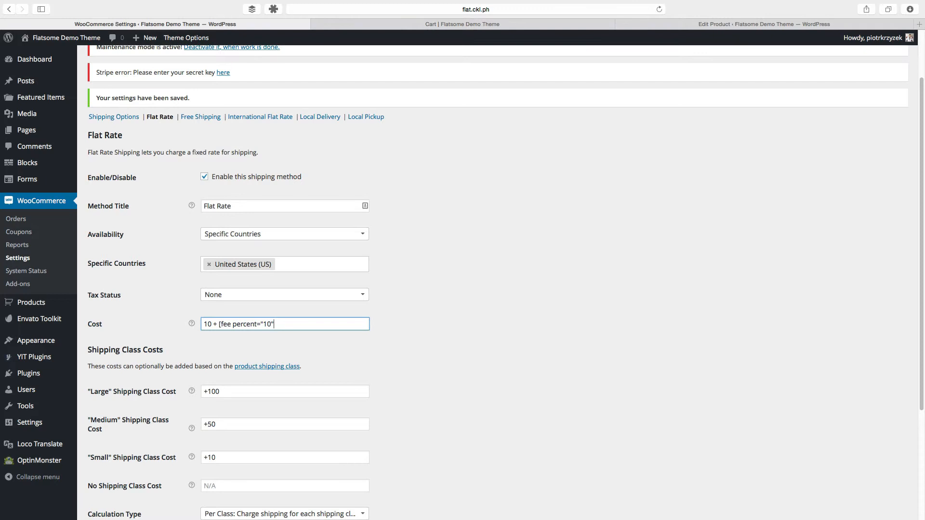
text(%)
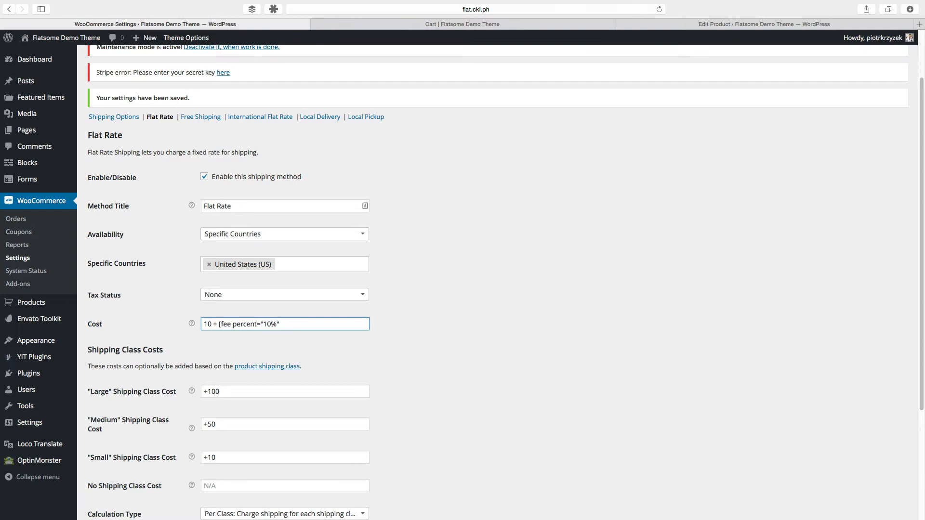
key(Backspace)
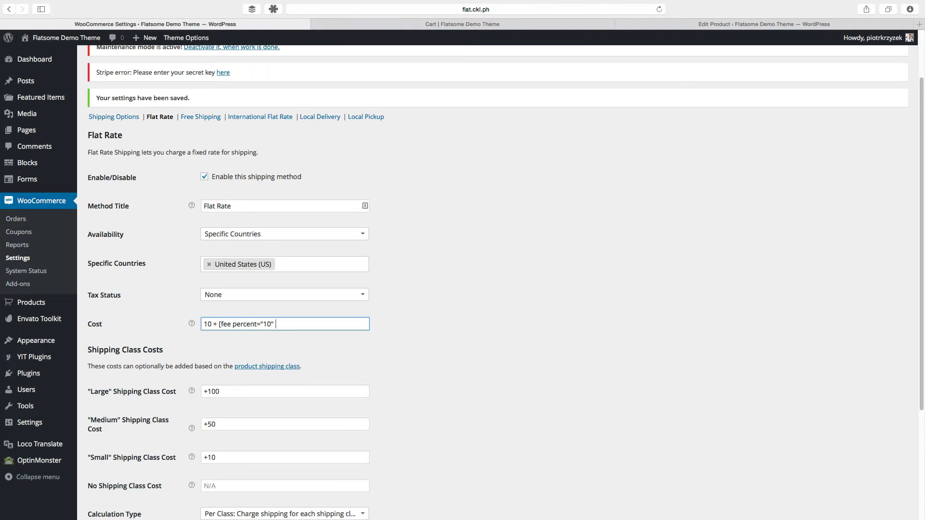
text(min_fe)
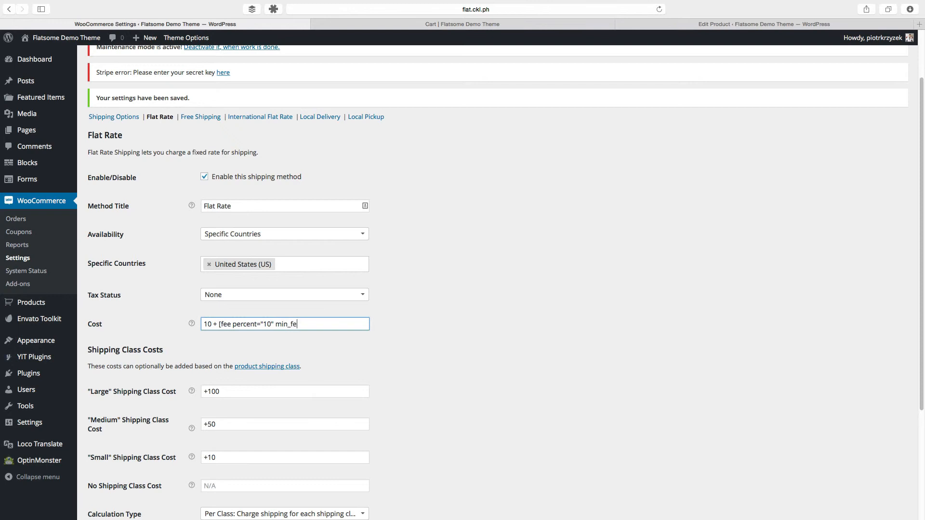
text(e=")
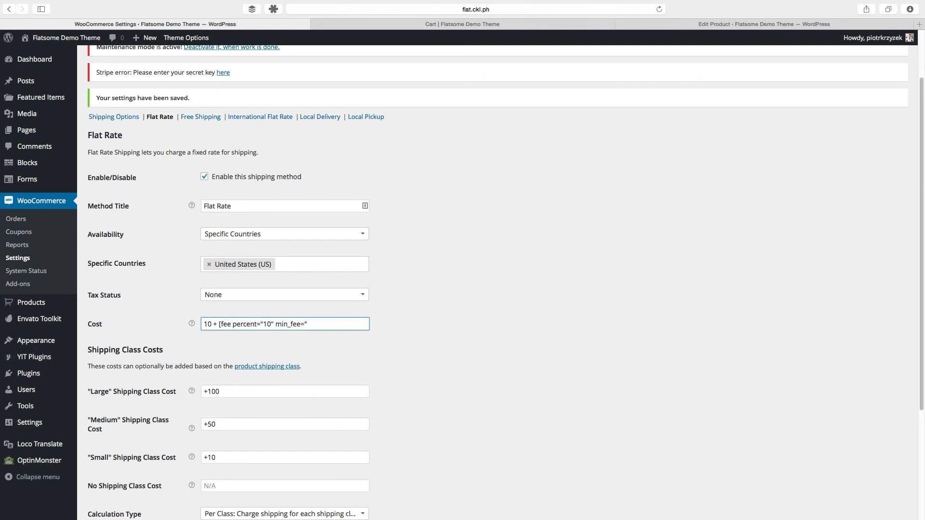
text(20"])
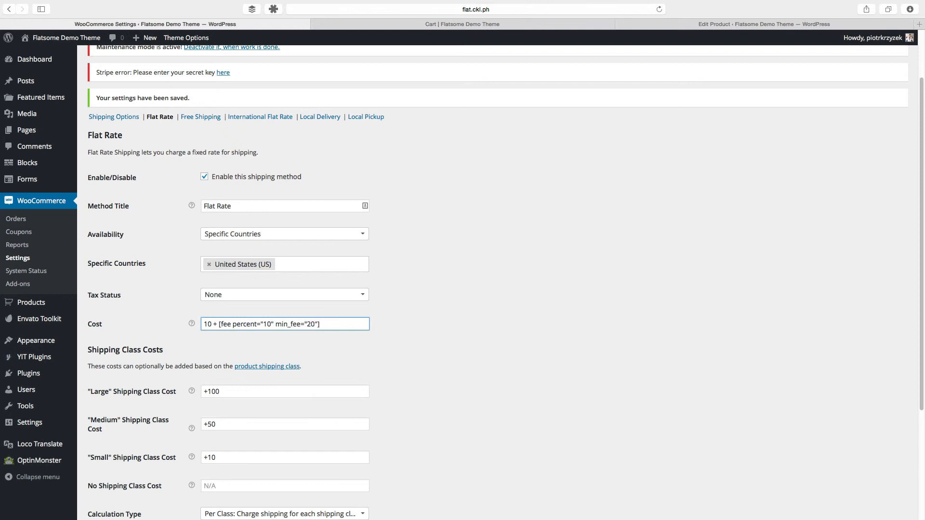
Review the fee formula's minimum fee value and scroll to save the settings.
click(206, 323)
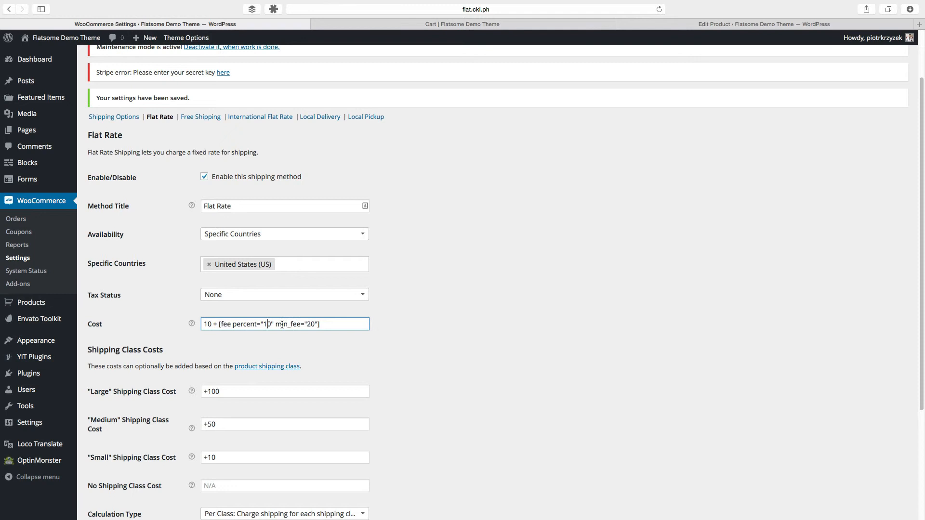
scroll(down, 3)
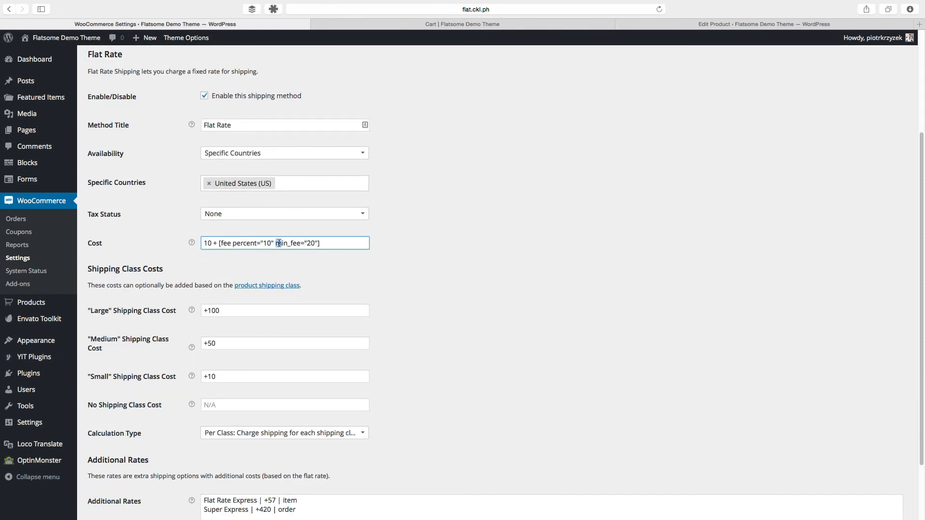
double_click(288, 243)
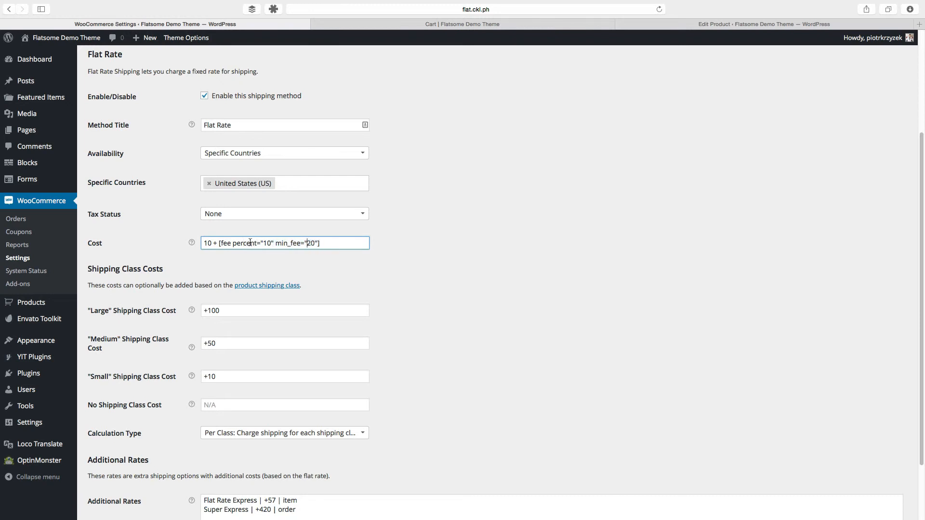
double_click(294, 243)
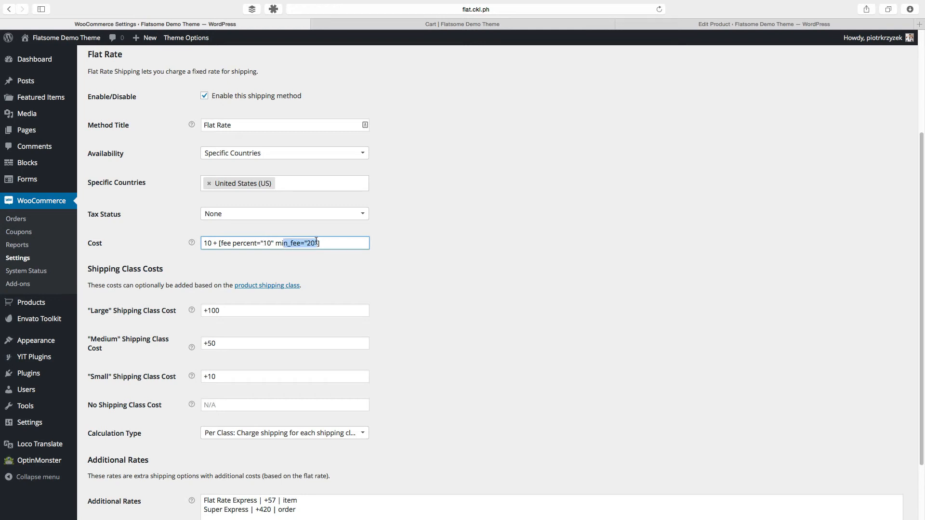
scroll(down, 3)
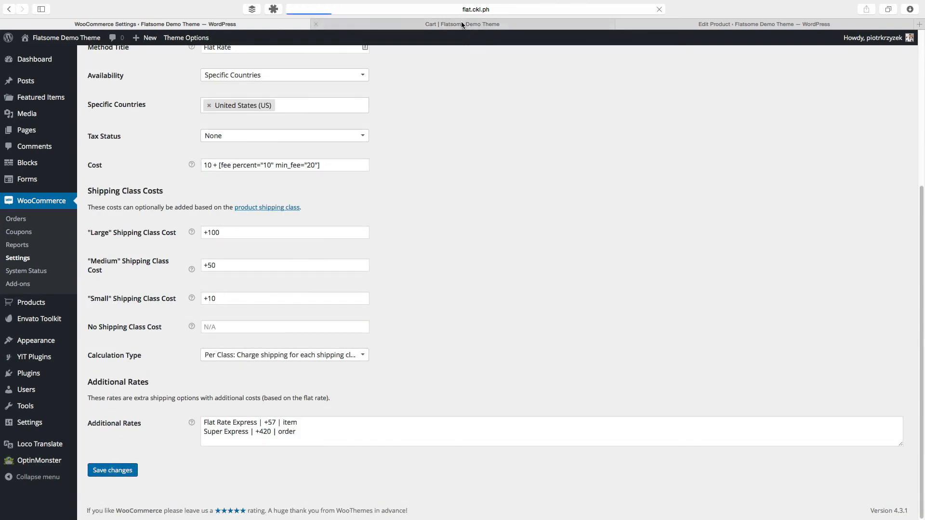
Check the cart's $130.00 Flat Rate, $244.00 Express and $550.00 Super Express and confirm settings saved.
click(461, 24)
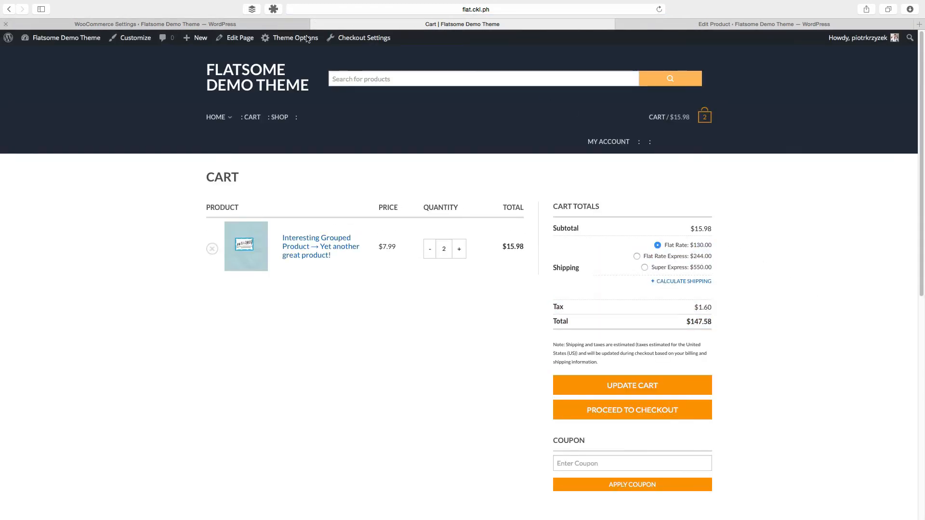
click(156, 24)
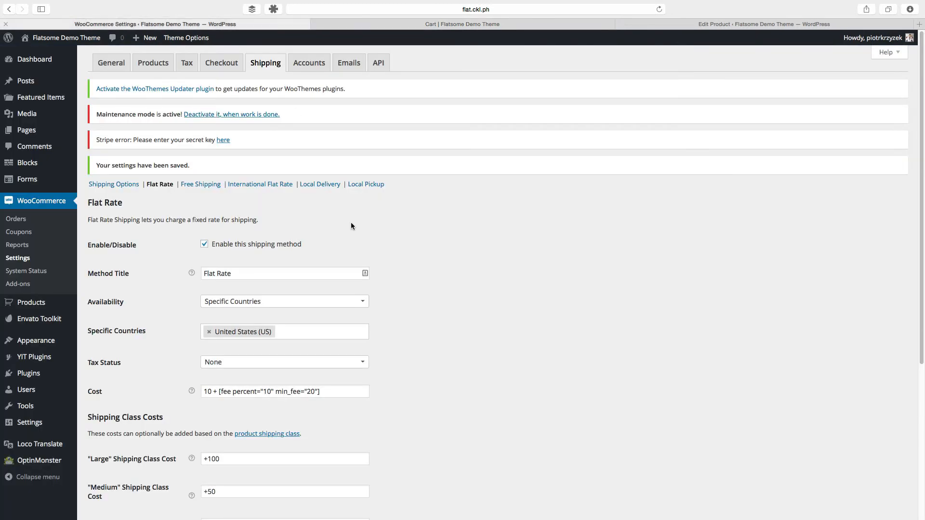
scroll(down, 3)
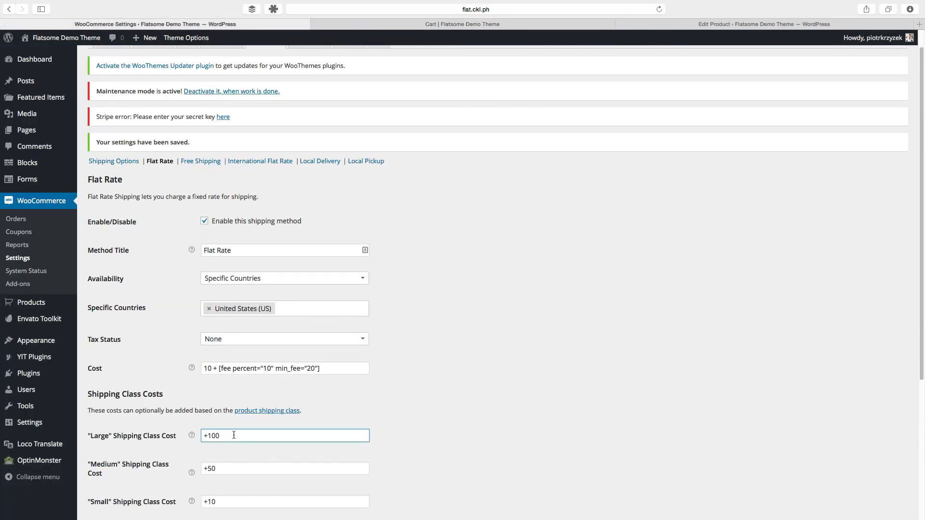
click(462, 24)
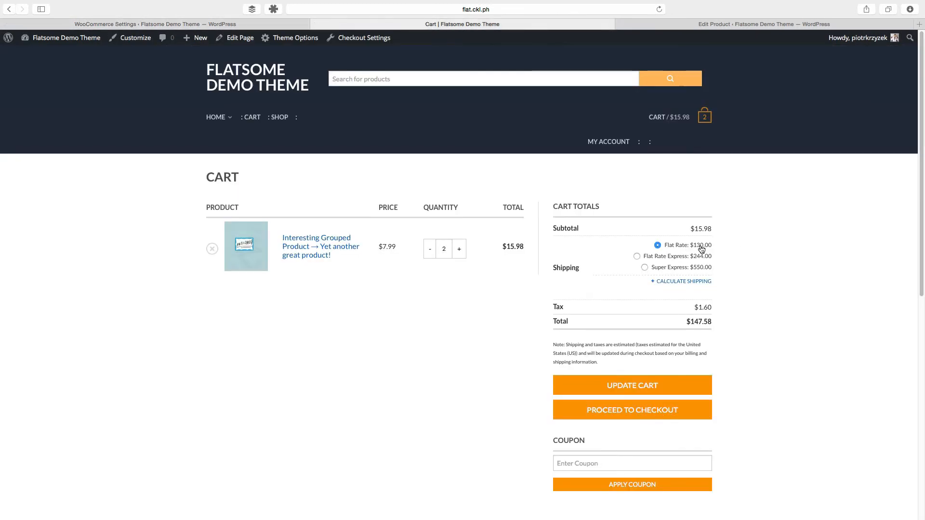
click(155, 23)
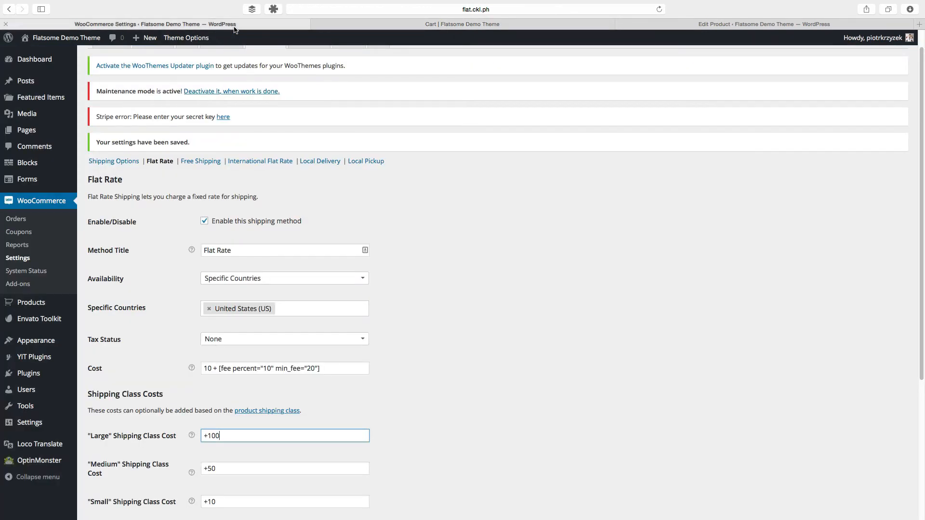
Raise min_fee to 27, save, and see cart rates Flat $137, Express $251, Super Express $557.
click(306, 368)
text(7)
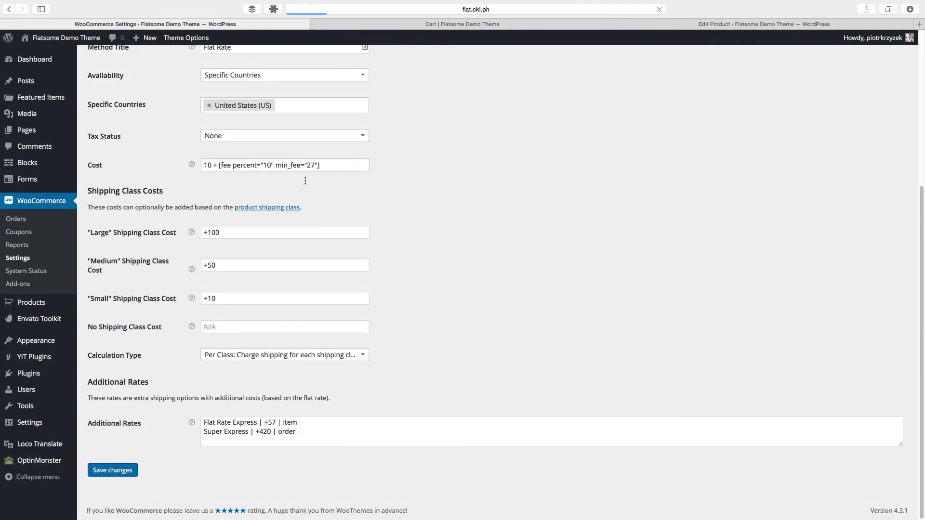
click(462, 23)
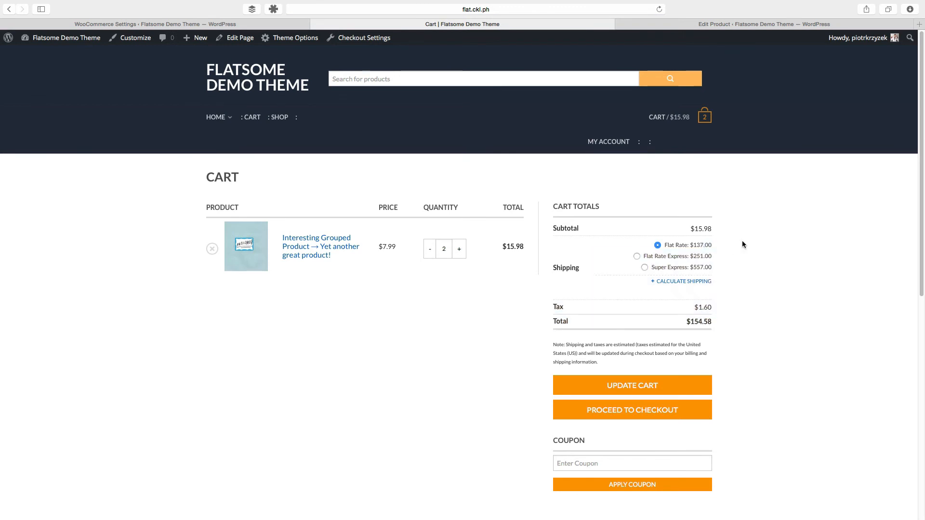
mouse_move(838, 248)
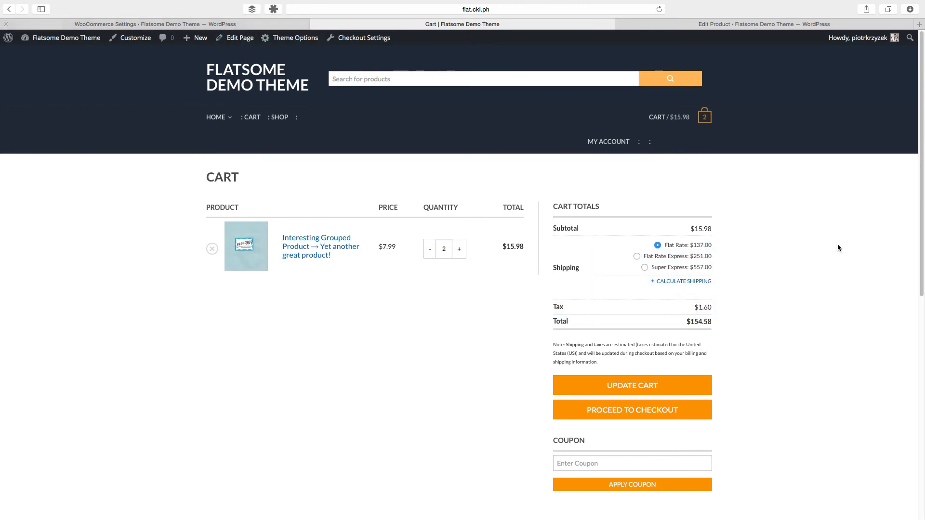
mouse_move(695, 264)
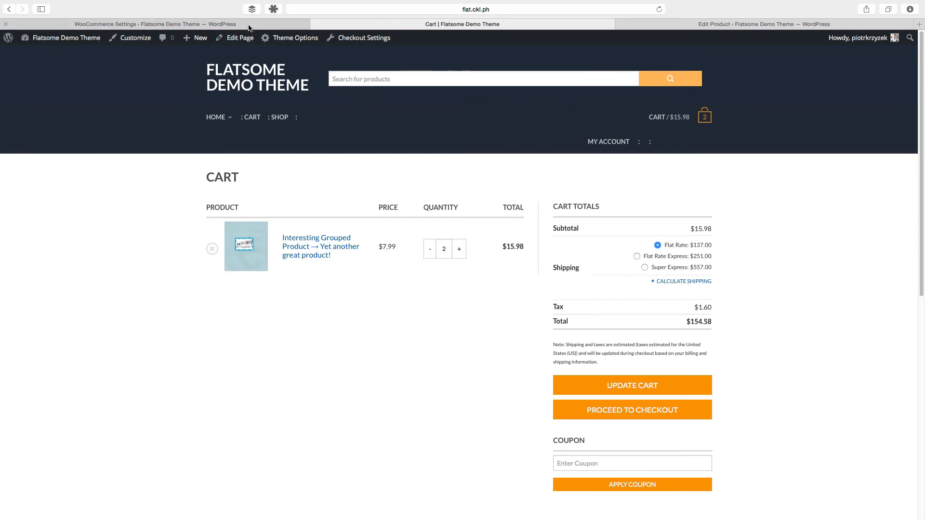
Return to the Flat Rate settings and inspect the cost formula and Medium class cost.
click(156, 23)
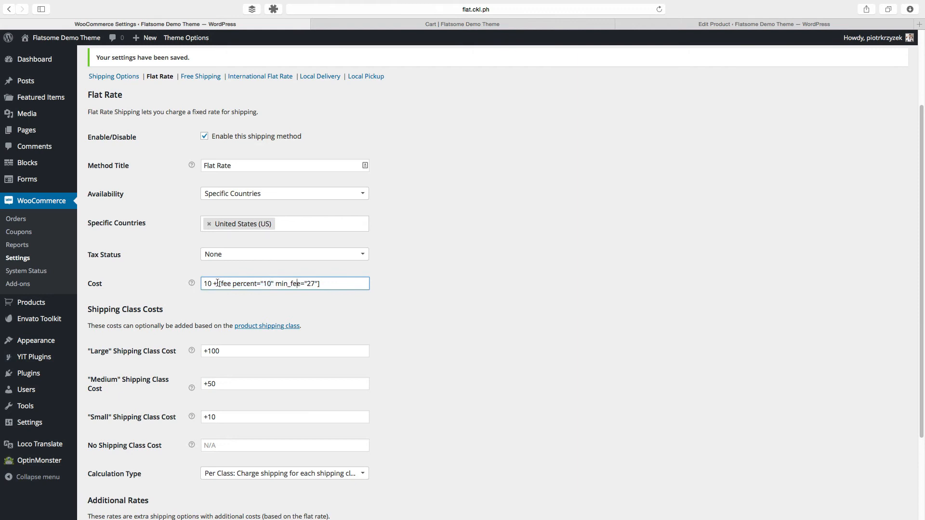
double_click(232, 283)
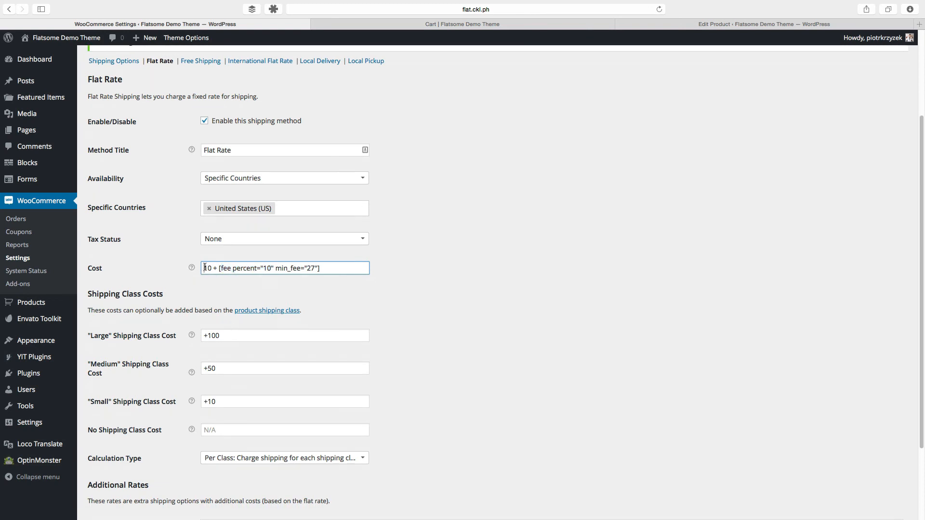
click(285, 368)
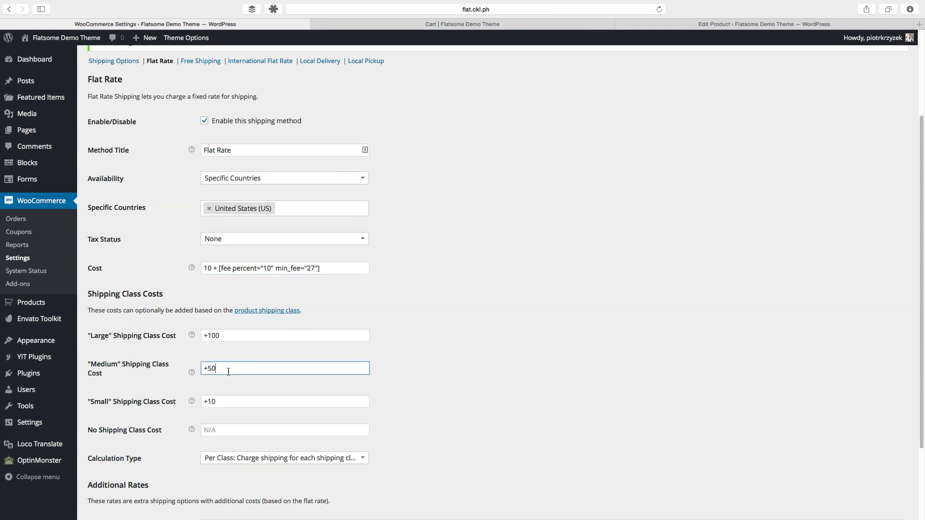
click(463, 24)
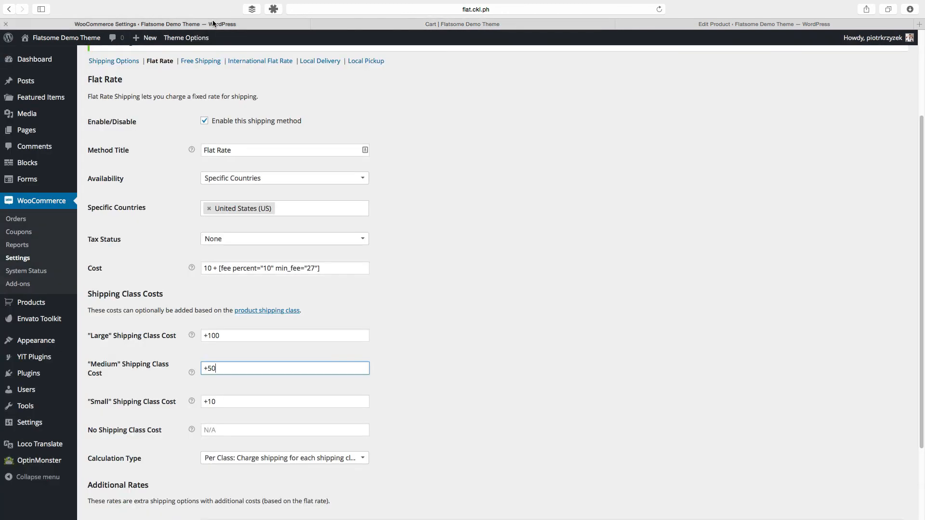
scroll(down, 3)
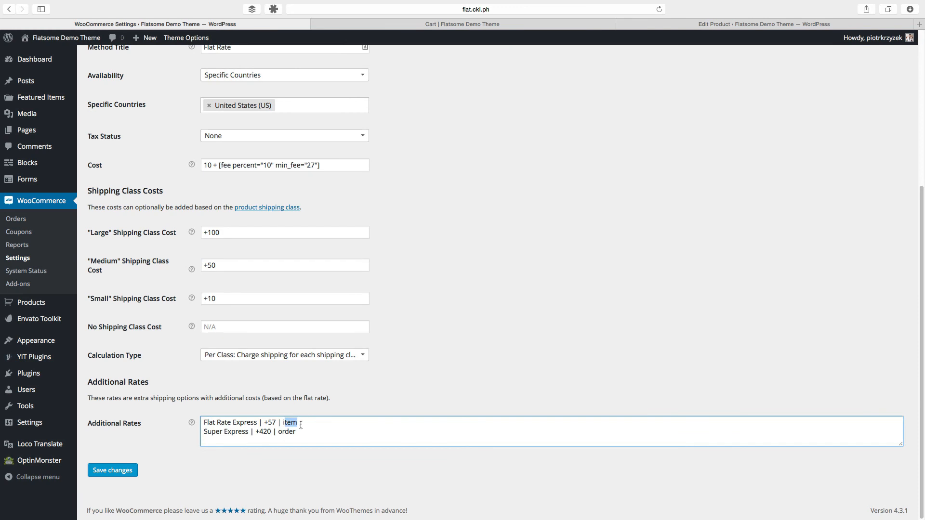
Review the 10 percent fee in the formula, check the cart's rates, and come back to settings.
click(285, 165)
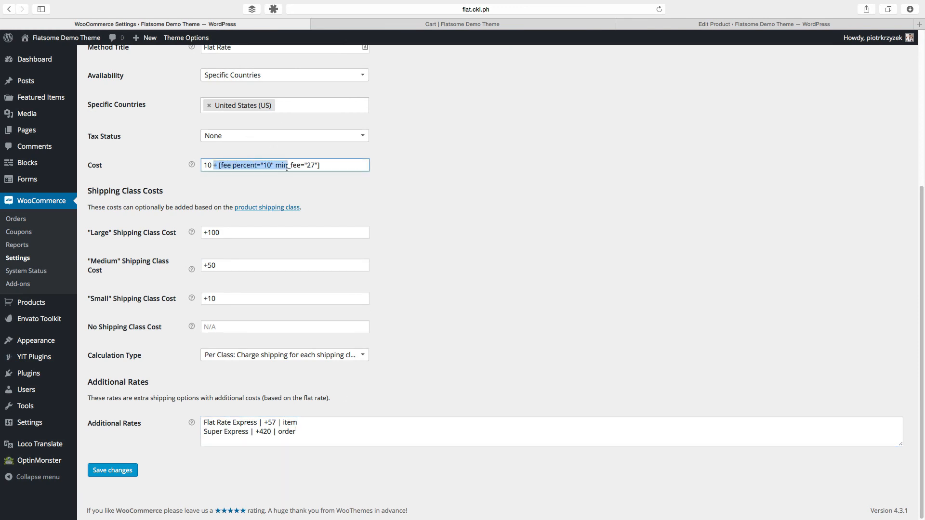
click(284, 265)
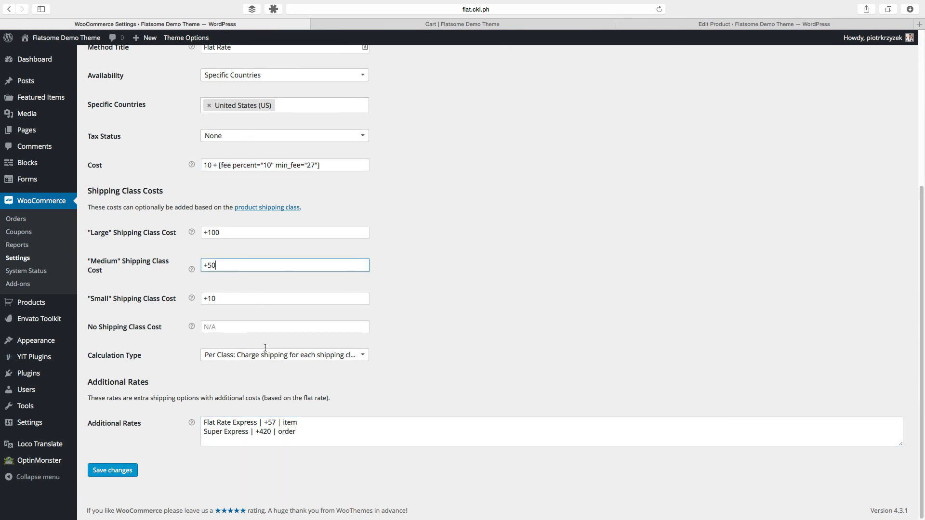
click(285, 165)
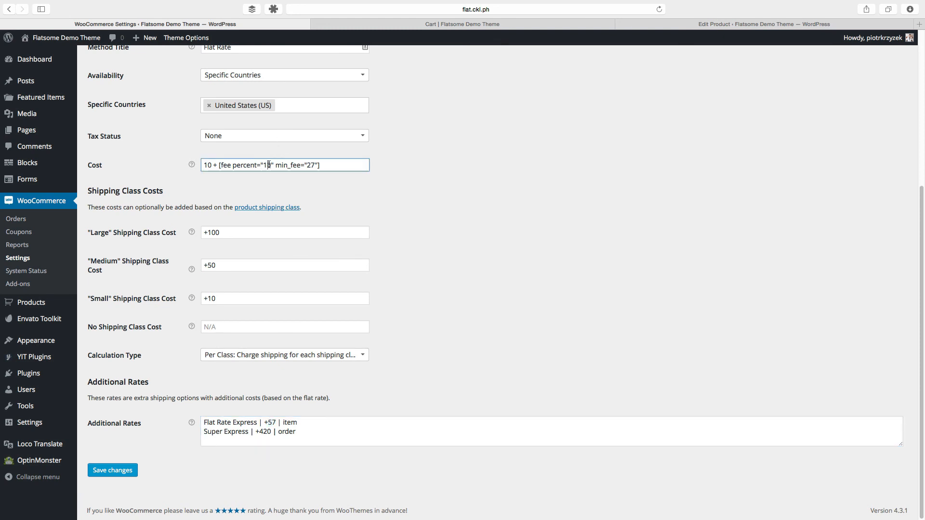
click(468, 24)
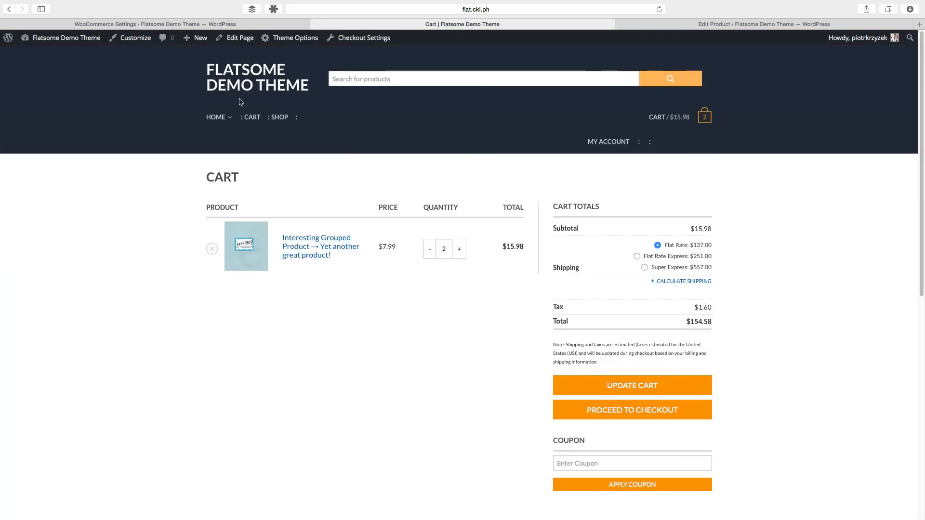
click(156, 24)
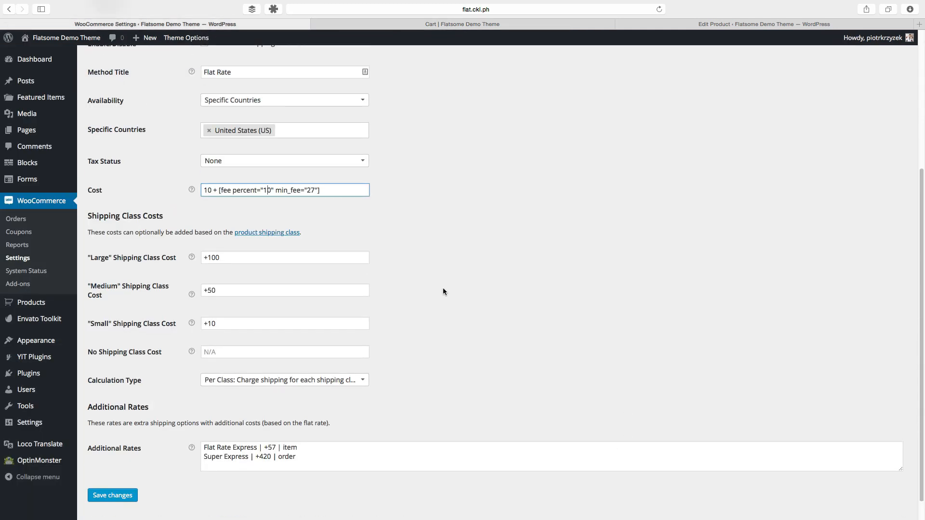
Change the base cost to 10*[qty] ahead of the fee percent="10" min_fee="27" shortcode.
click(285, 257)
text(*[qty] )
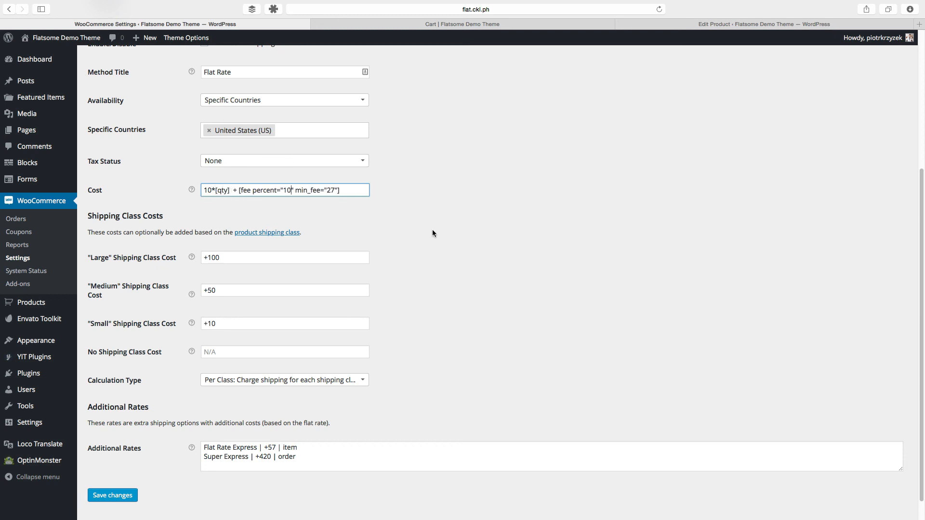
scroll(up, 3)
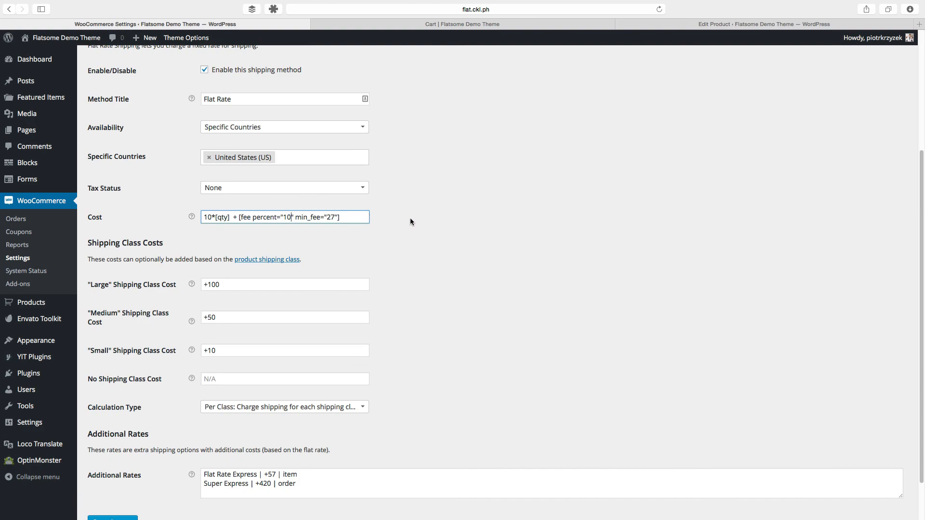